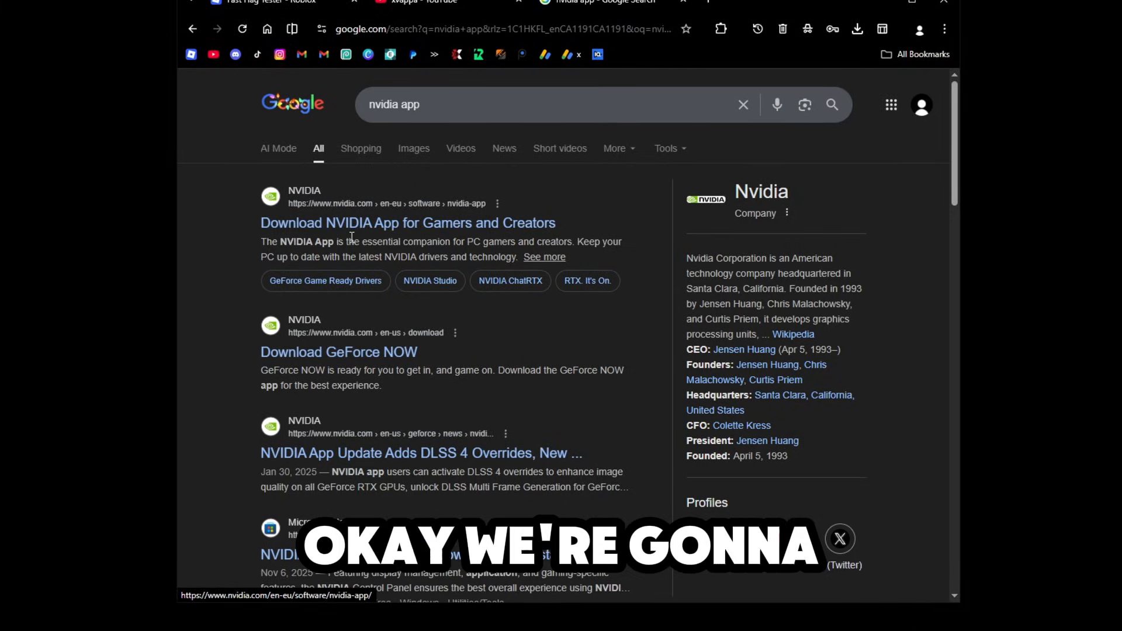
Open NVIDIA's App page, accept all cookies, and download the NVIDIA App installer
{"action": "left_click", "coordinate": [408, 223]}
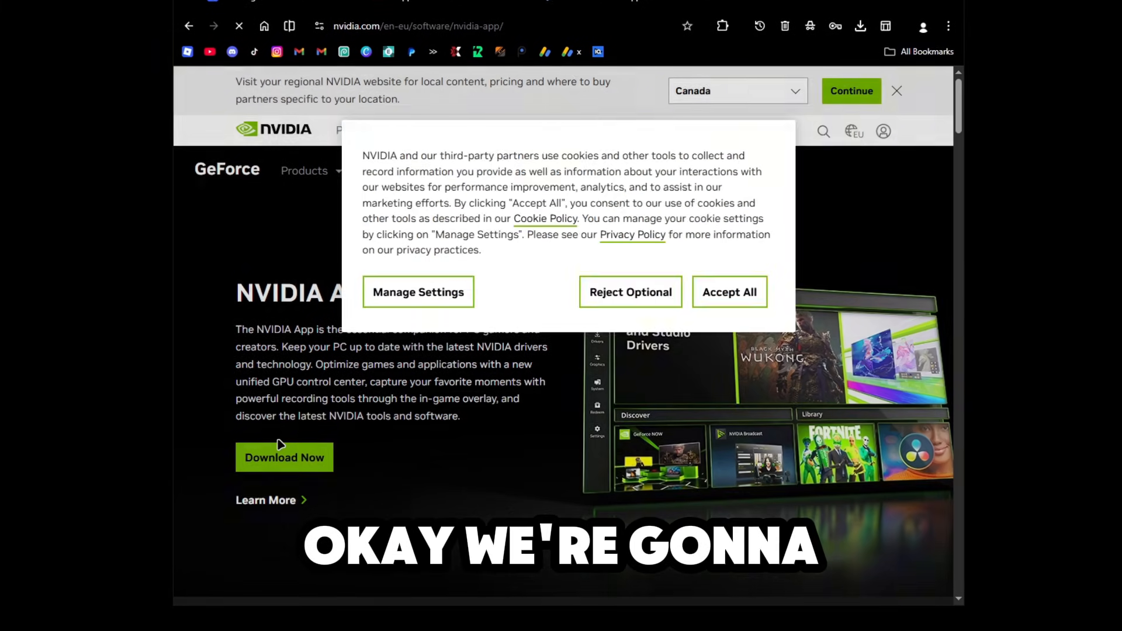
{"action": "left_click", "coordinate": [729, 293]}
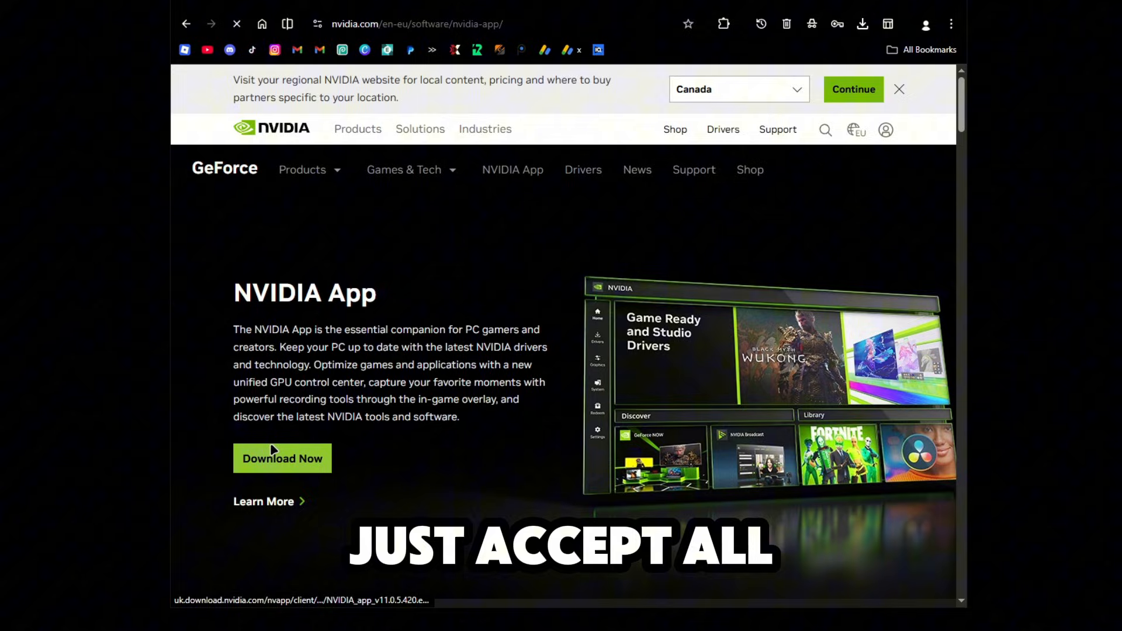
{"action": "left_click", "coordinate": [863, 23]}
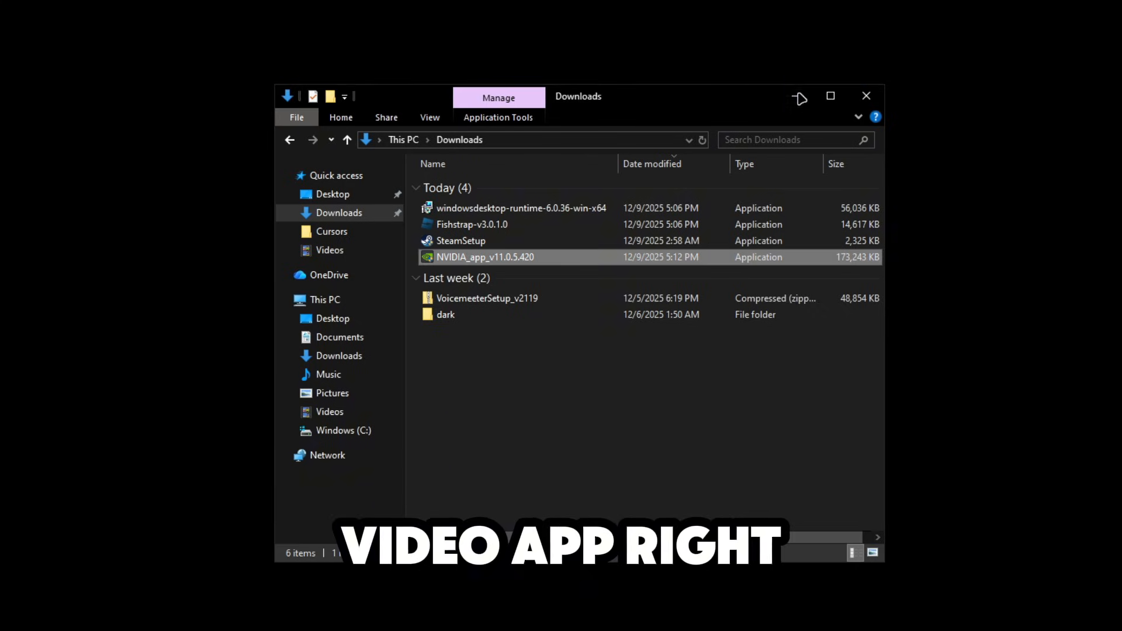
Run NVIDIA_app_v11.0.5.420 from the Downloads folder
{"action": "double_click", "coordinate": [484, 257]}
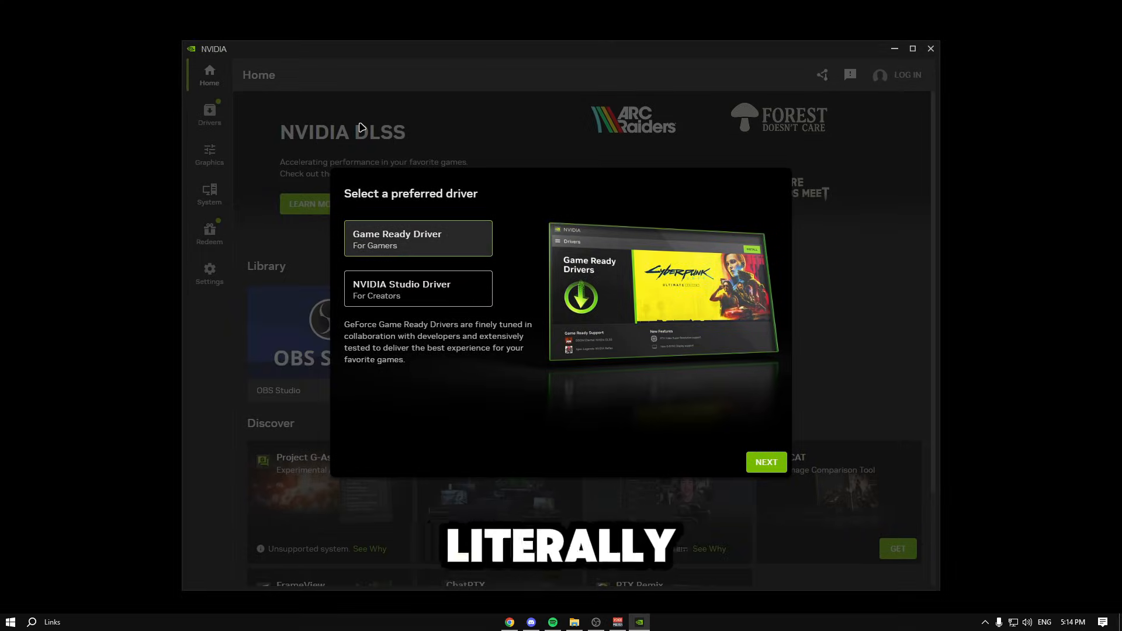
Get through the driver, optimisation and overlay setup screens, skip rewards login, and open Graphics
{"action": "left_click", "coordinate": [764, 461]}
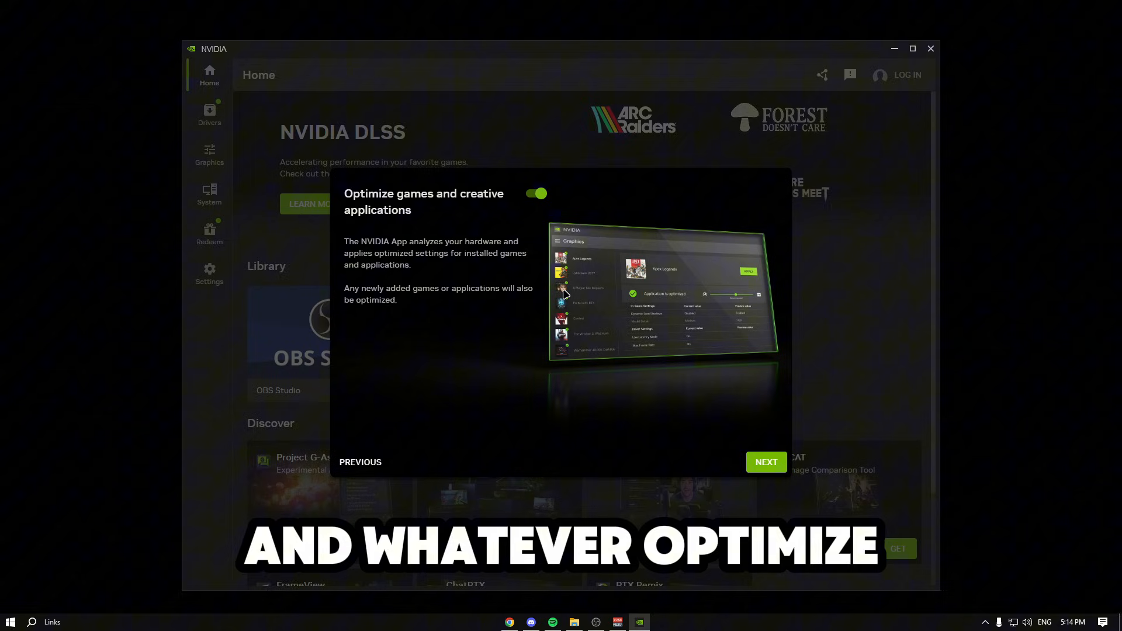
{"action": "left_click", "coordinate": [765, 461]}
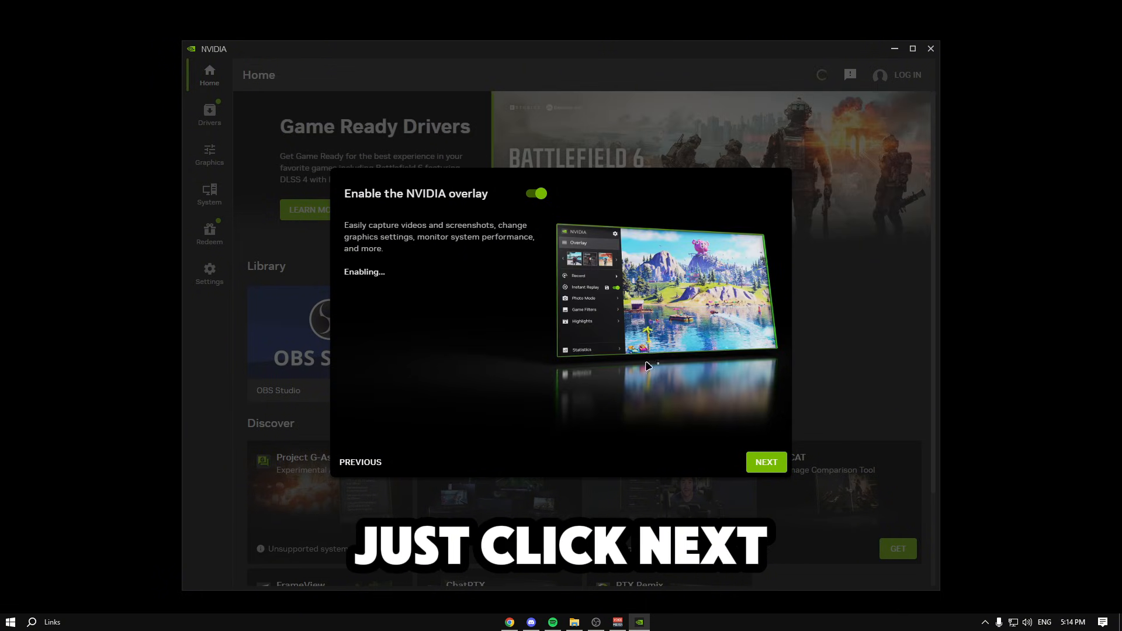
{"action": "left_click", "coordinate": [765, 462]}
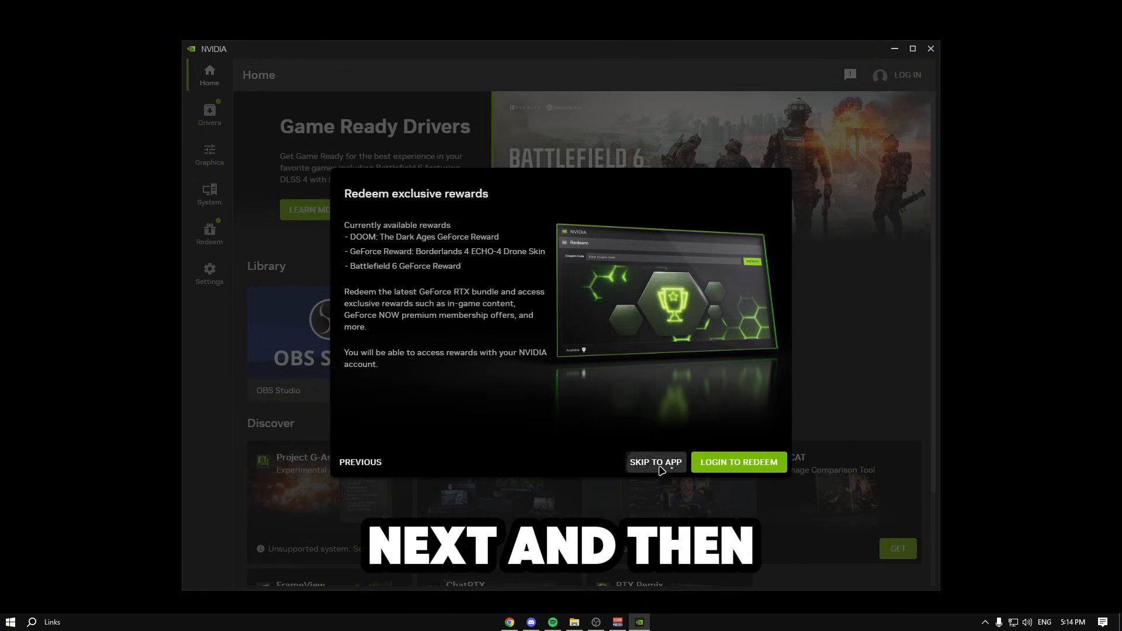
{"action": "left_click", "coordinate": [654, 461]}
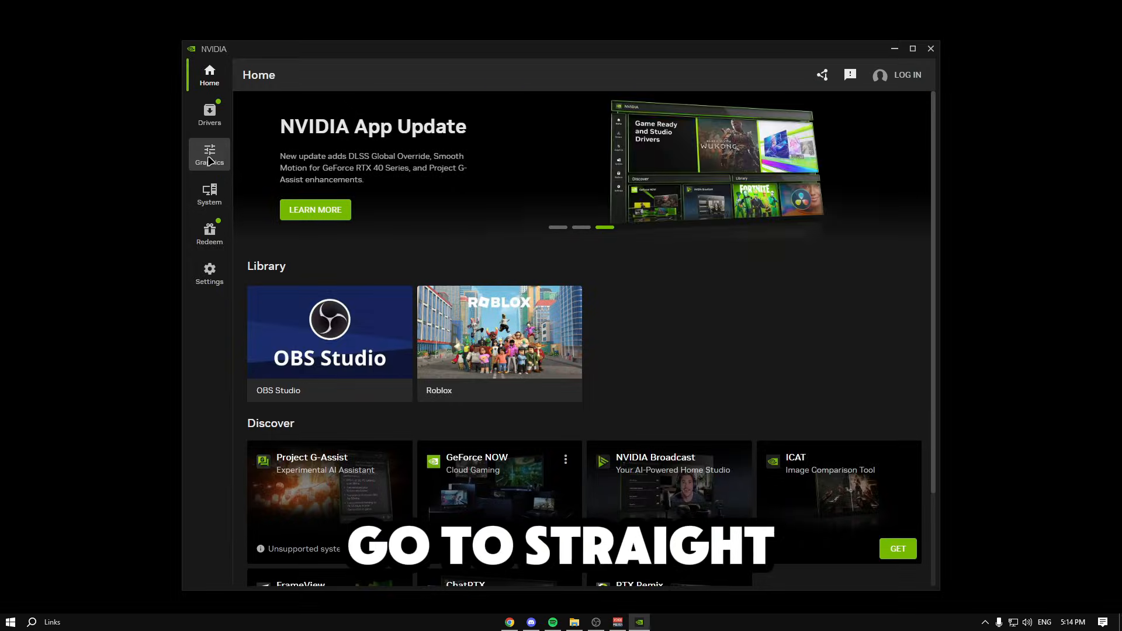
{"action": "left_click", "coordinate": [209, 154]}
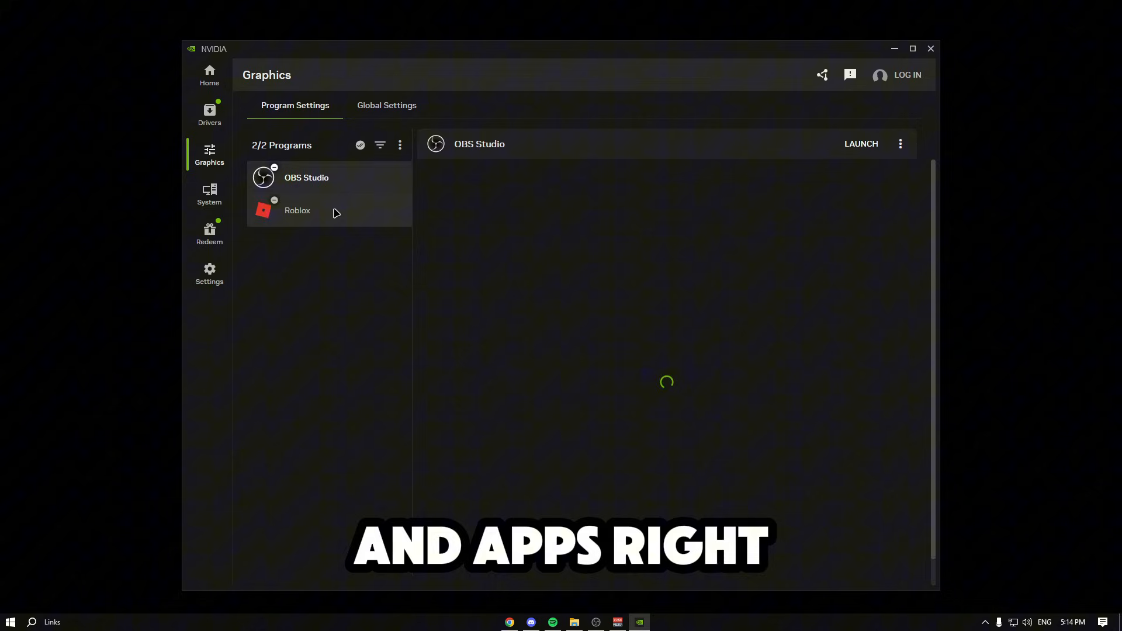
Select Roblox under Program Settings and open its Max Frame Rate setting
{"action": "left_click", "coordinate": [296, 209]}
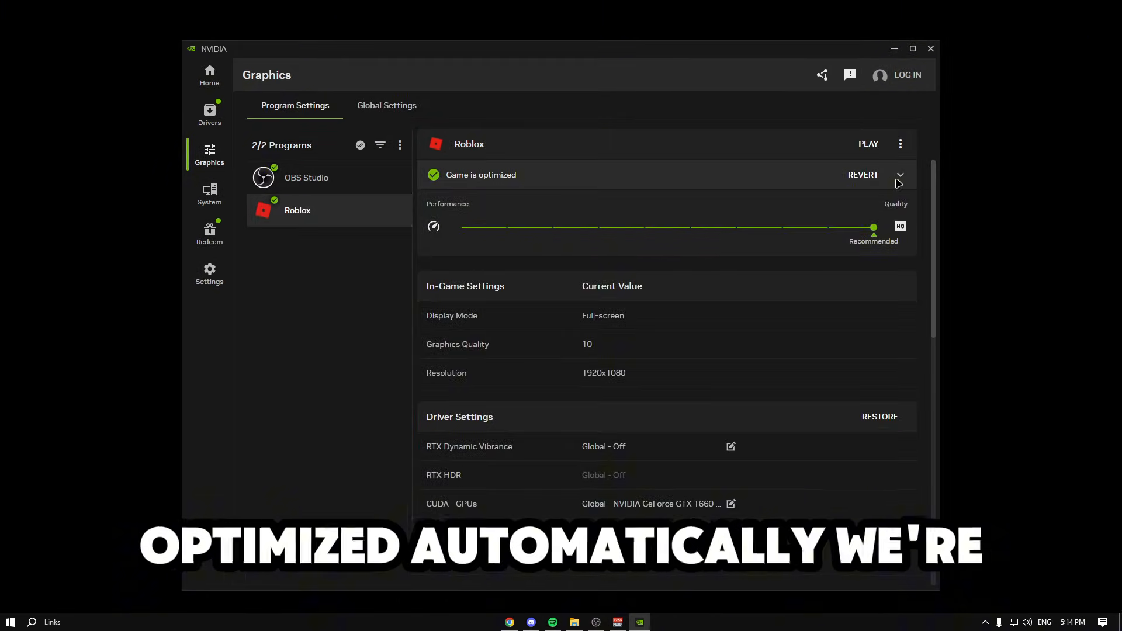
{"action": "scroll", "scroll_direction": "down", "scroll_amount": 3}
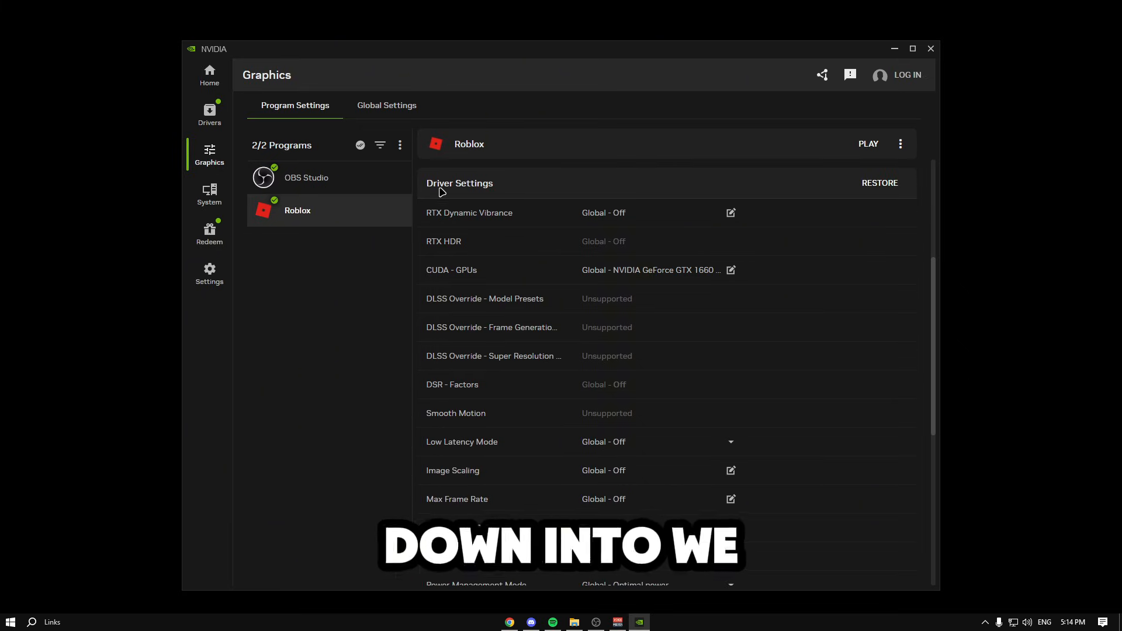
{"action": "scroll", "scroll_direction": "down", "scroll_amount": 3}
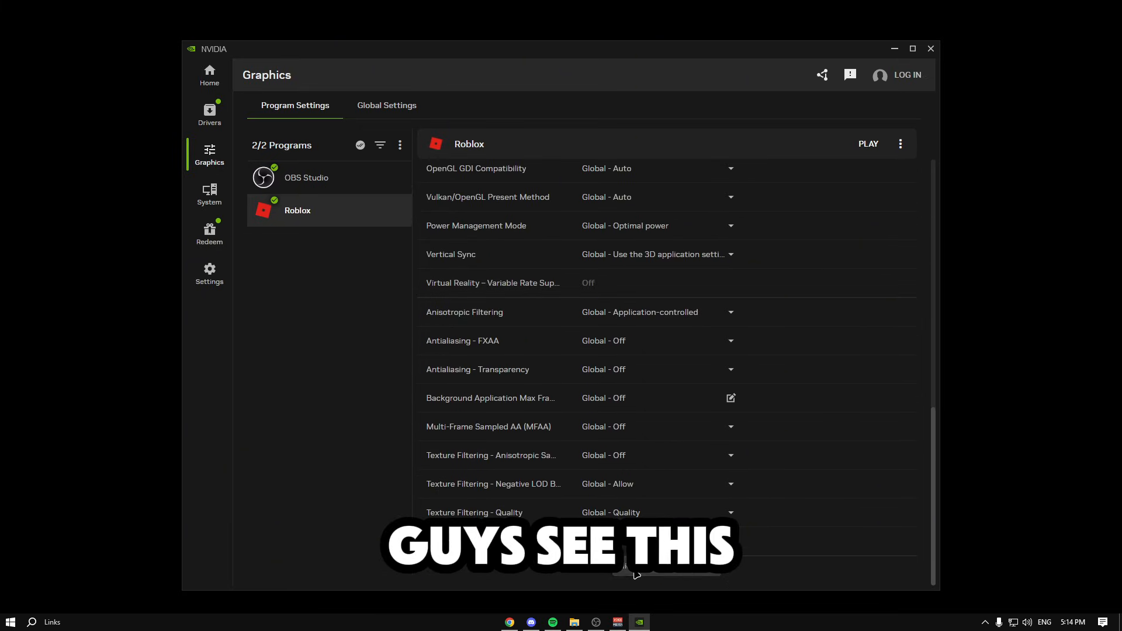
{"action": "scroll", "scroll_direction": "up", "scroll_amount": 3}
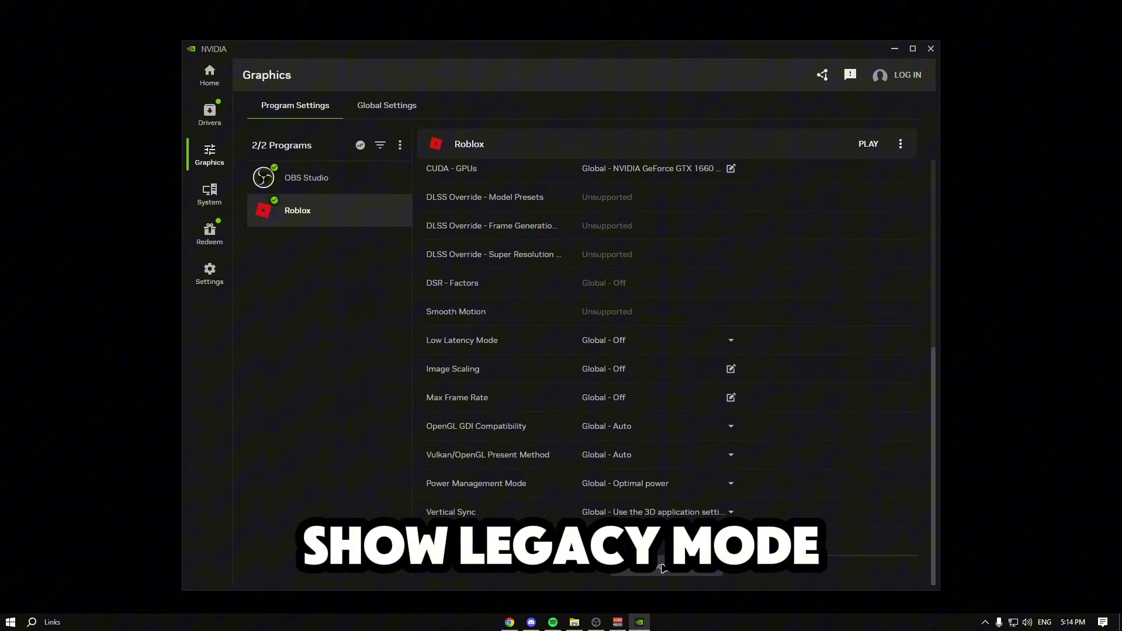
{"action": "scroll", "scroll_direction": "down", "scroll_amount": 3}
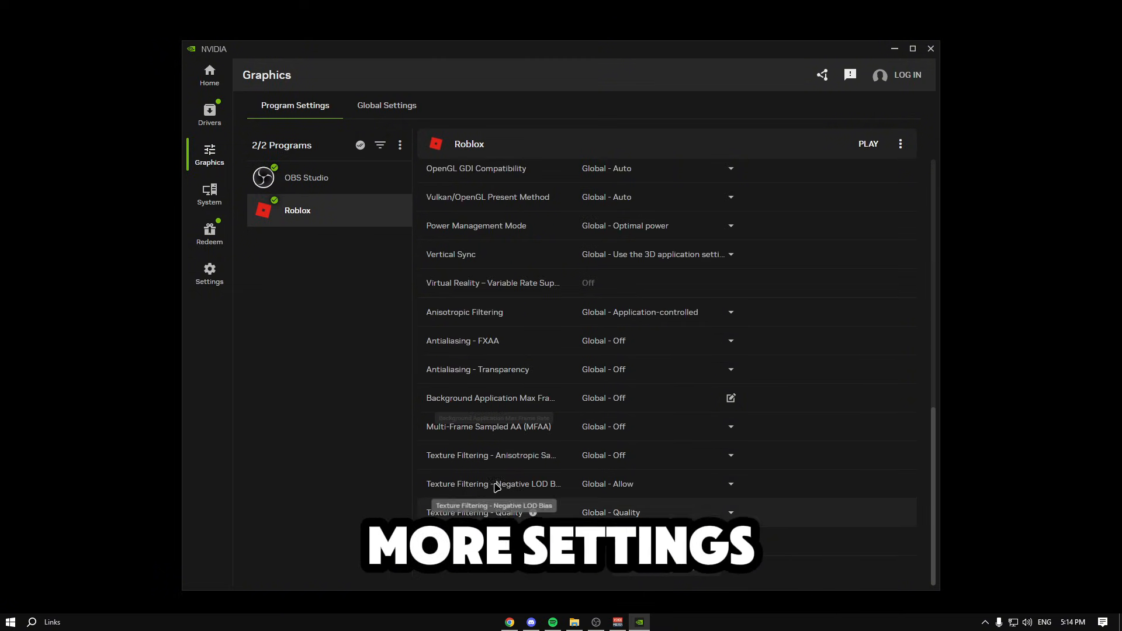
{"action": "scroll", "scroll_direction": "up", "scroll_amount": 3}
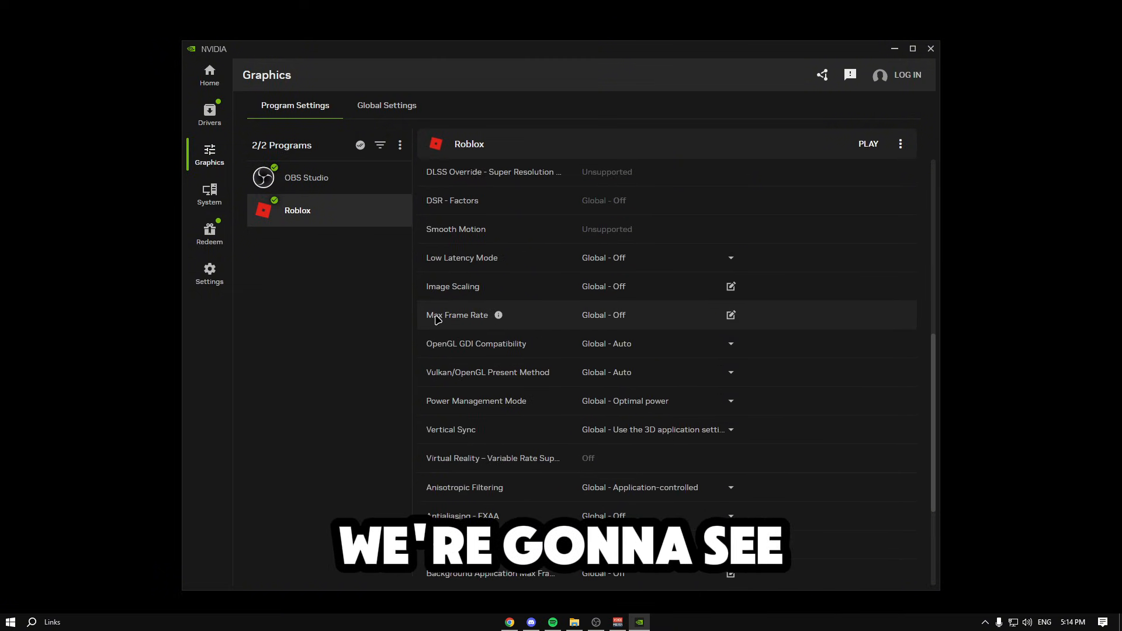
{"action": "left_click", "coordinate": [730, 315]}
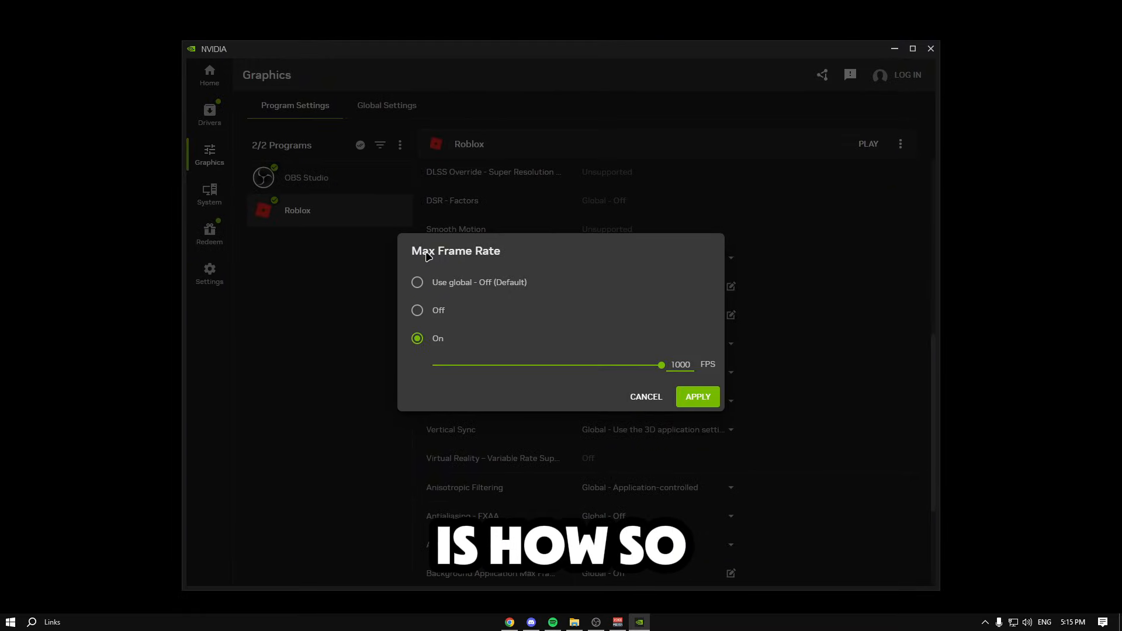
Apply a 1000 FPS cap and full performance optimisation to Roblox, then view Global Settings
{"action": "left_click", "coordinate": [696, 396]}
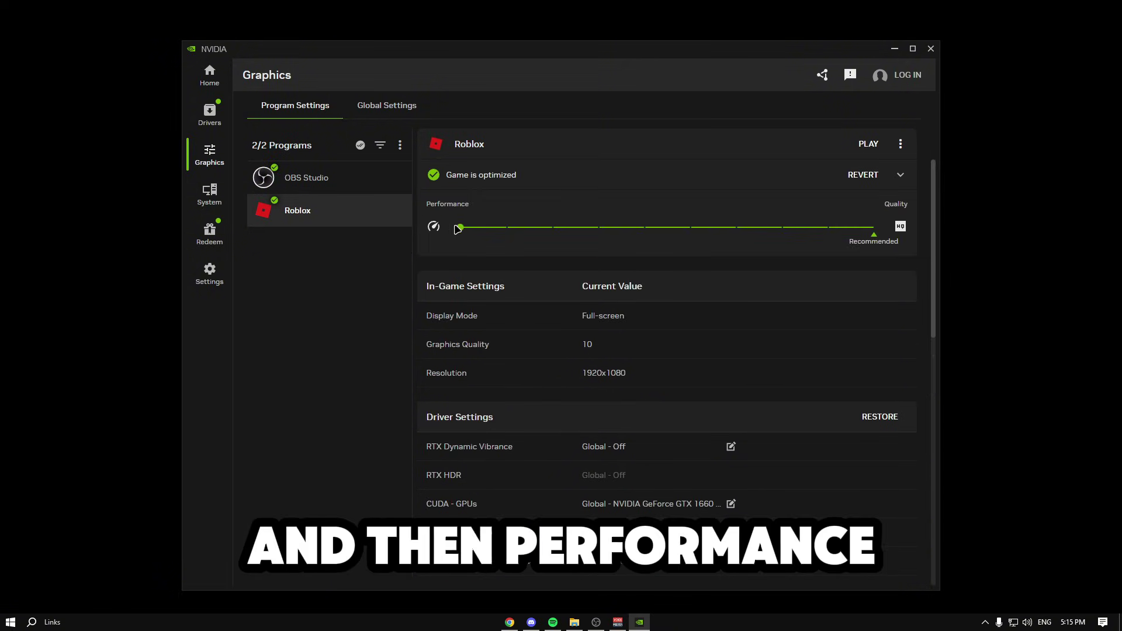
{"action": "left_click_drag", "start_coordinate": [458, 227], "coordinate": [458, 227]}
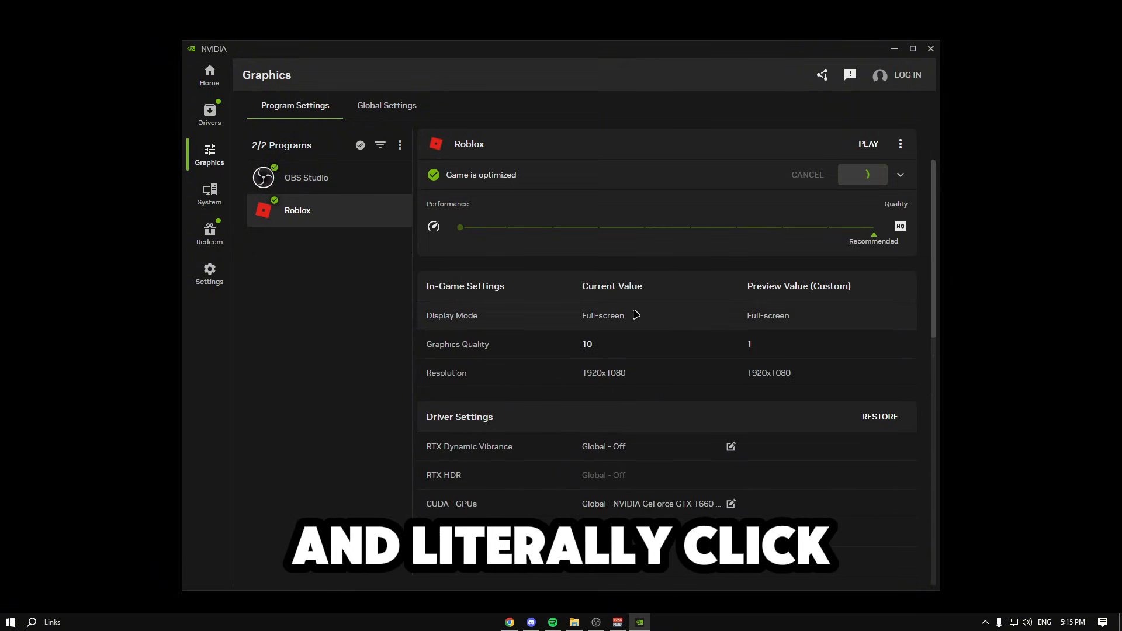
{"action": "left_click", "coordinate": [862, 175]}
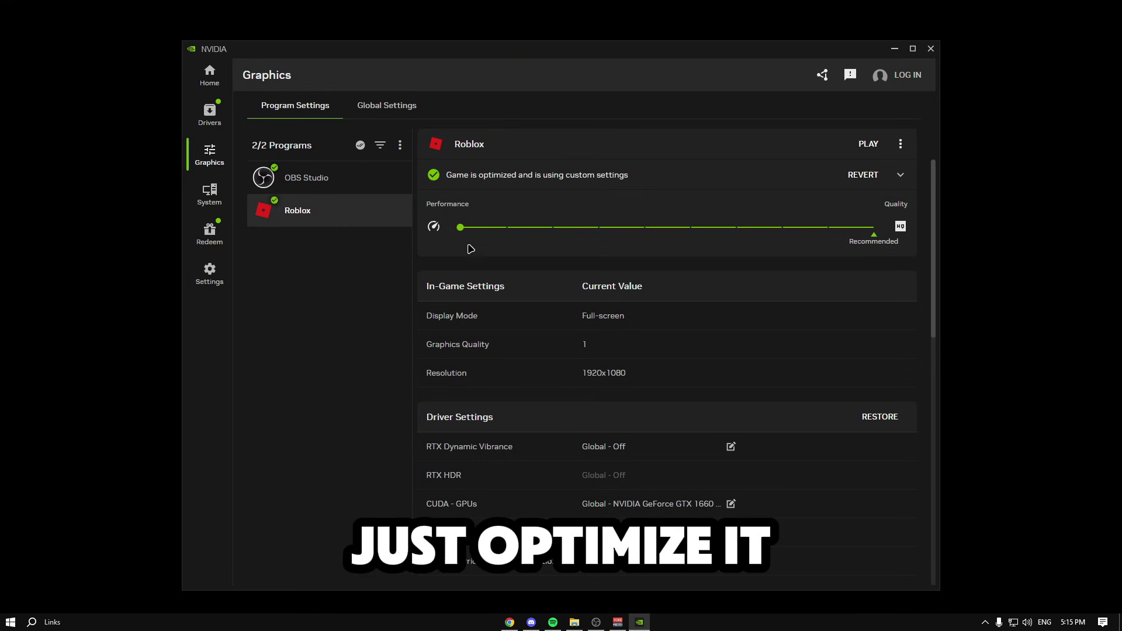
{"action": "left_click", "coordinate": [386, 105]}
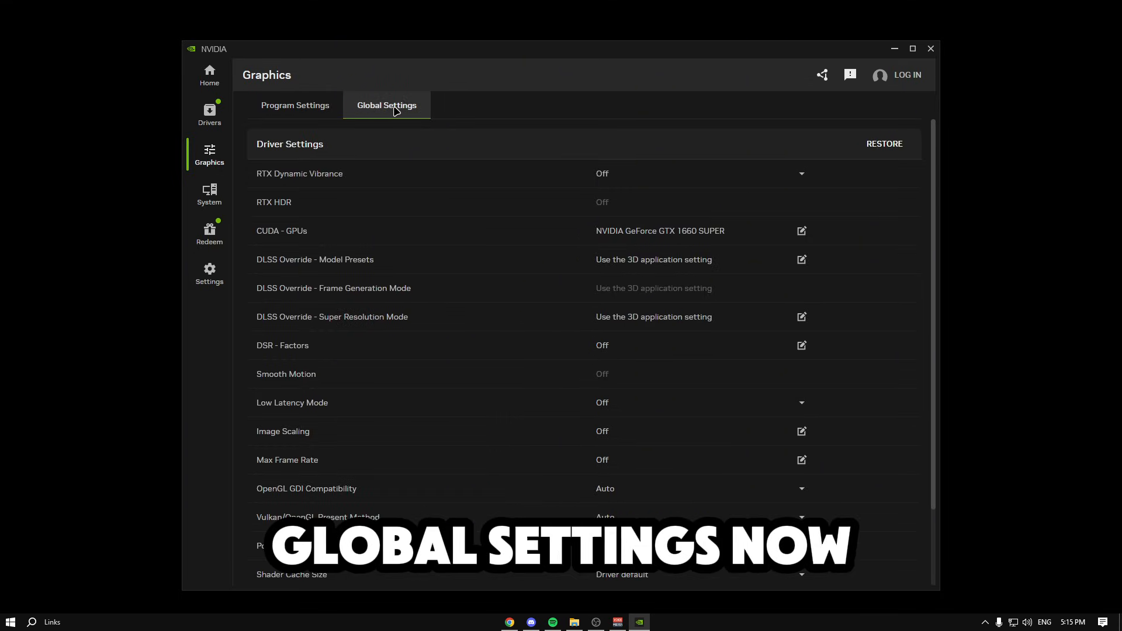
Inspect the global Max Frame Rate setting and close its dialog
{"action": "scroll", "scroll_direction": "down", "scroll_amount": 3}
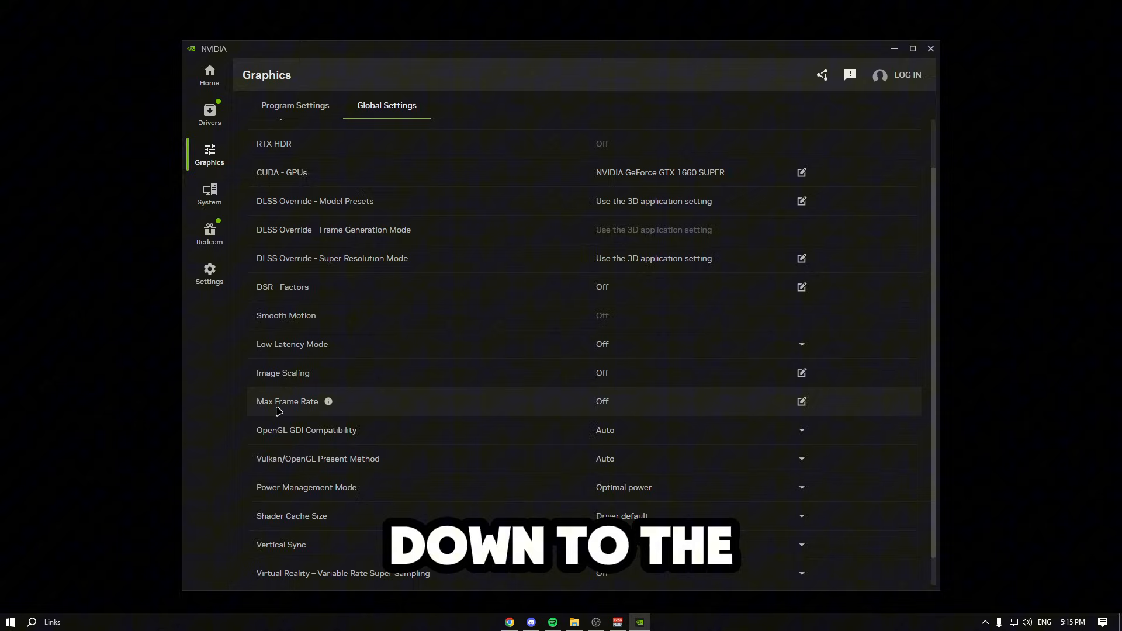
{"action": "left_click", "coordinate": [801, 402]}
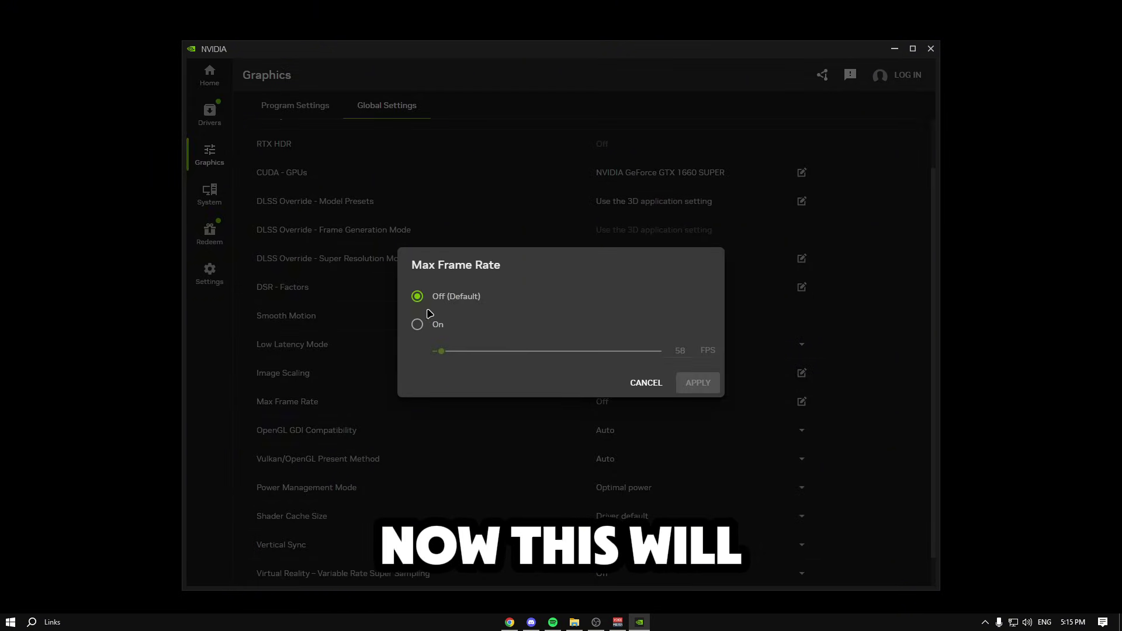
{"action": "left_click", "coordinate": [417, 324]}
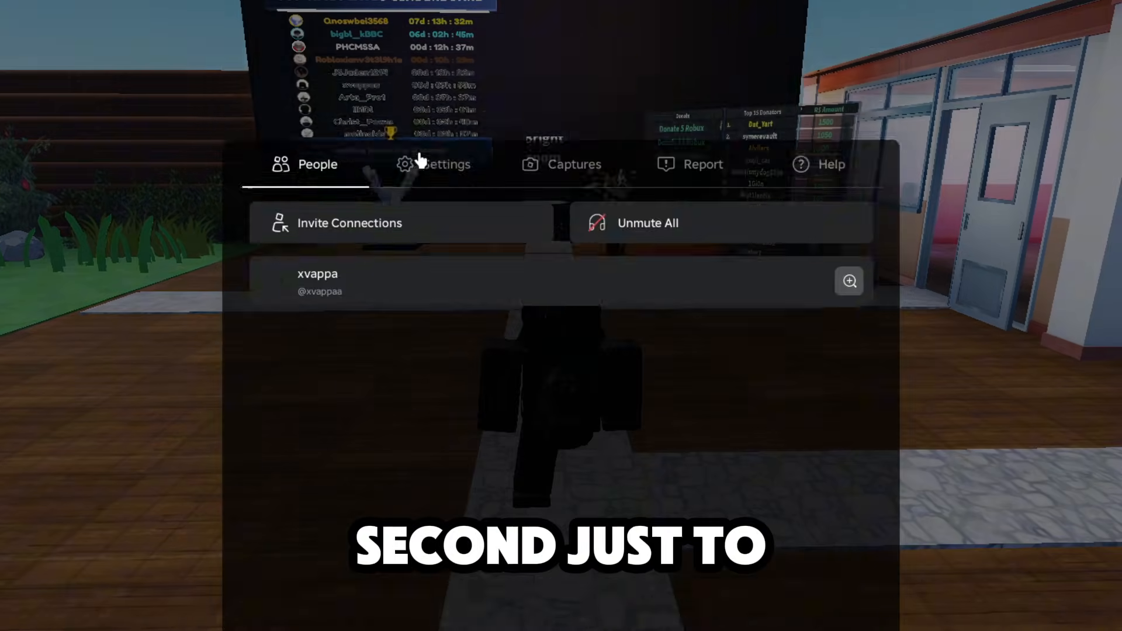
Set Roblox's in-game Maximum Frame Rate to 240 FPS and review the other choices
{"action": "left_click", "coordinate": [436, 164]}
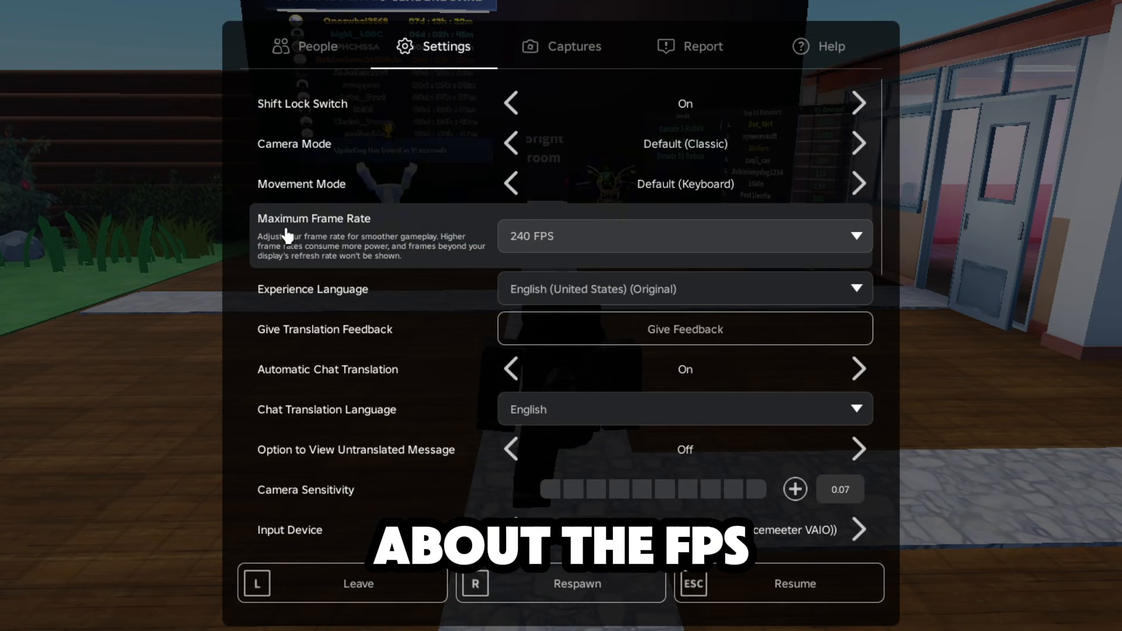
{"action": "left_click", "coordinate": [683, 235]}
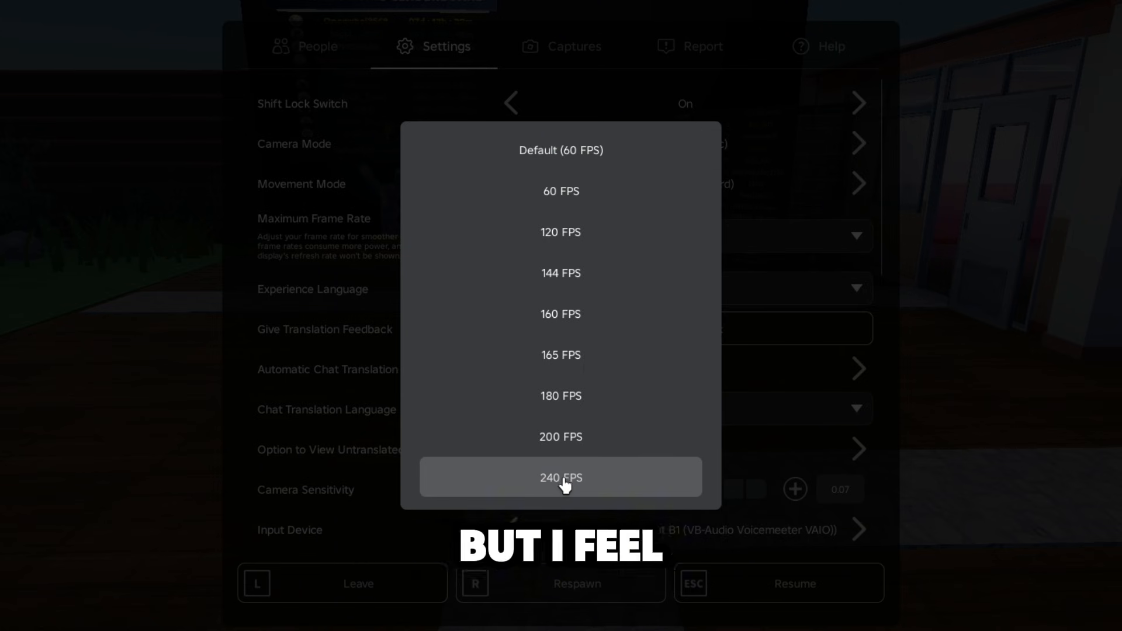
{"action": "left_click", "coordinate": [561, 477]}
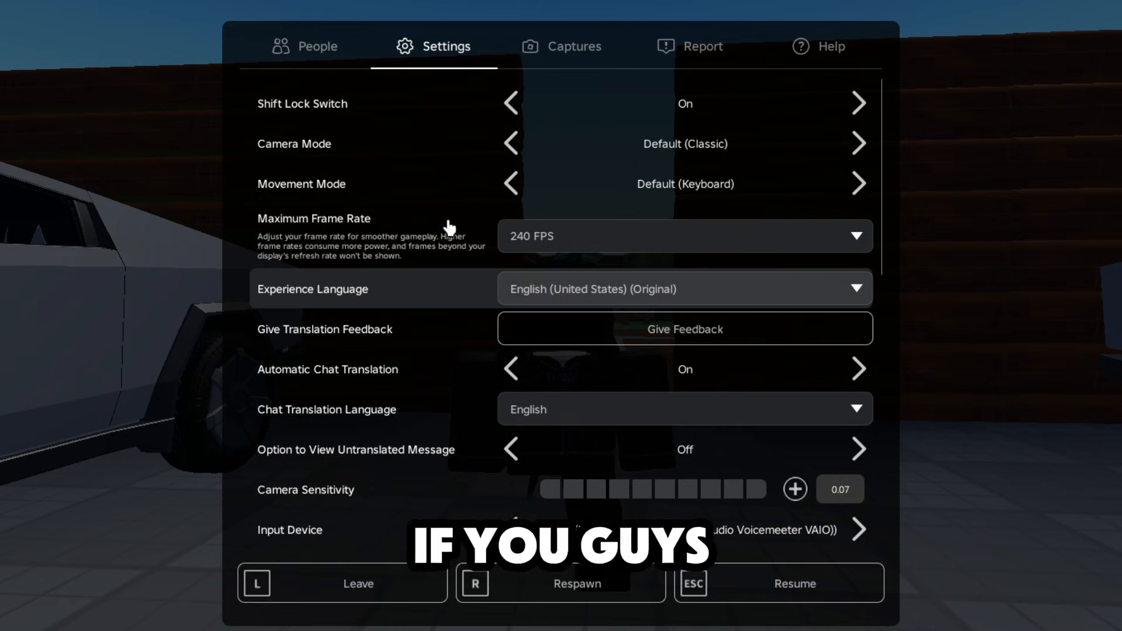
{"action": "left_click", "coordinate": [683, 236]}
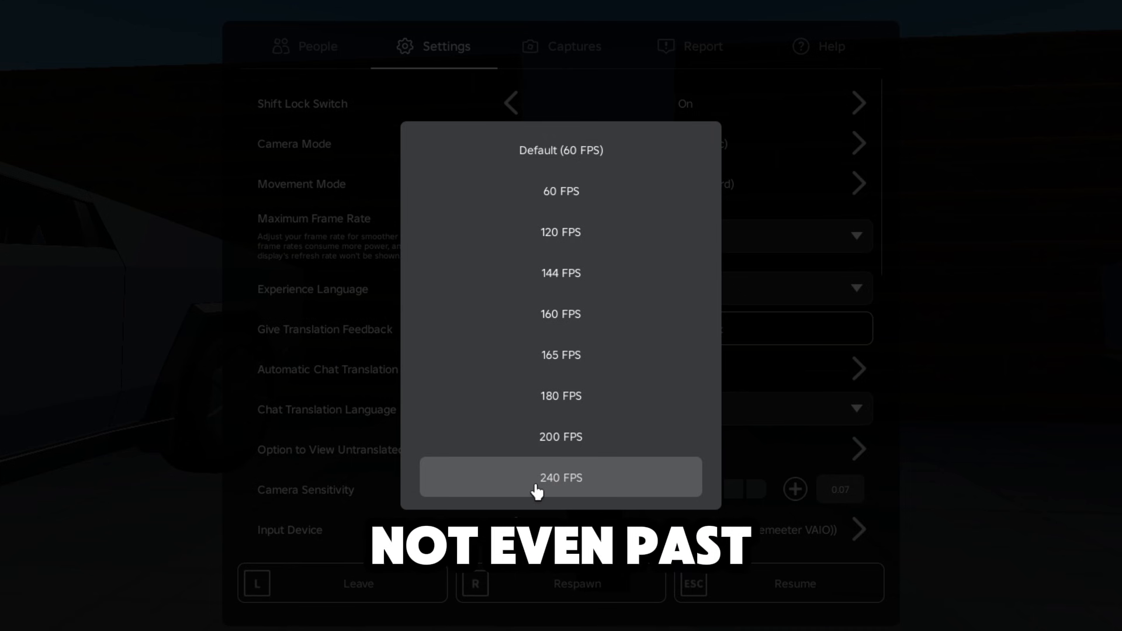
{"action": "mouse_move", "coordinate": [561, 396]}
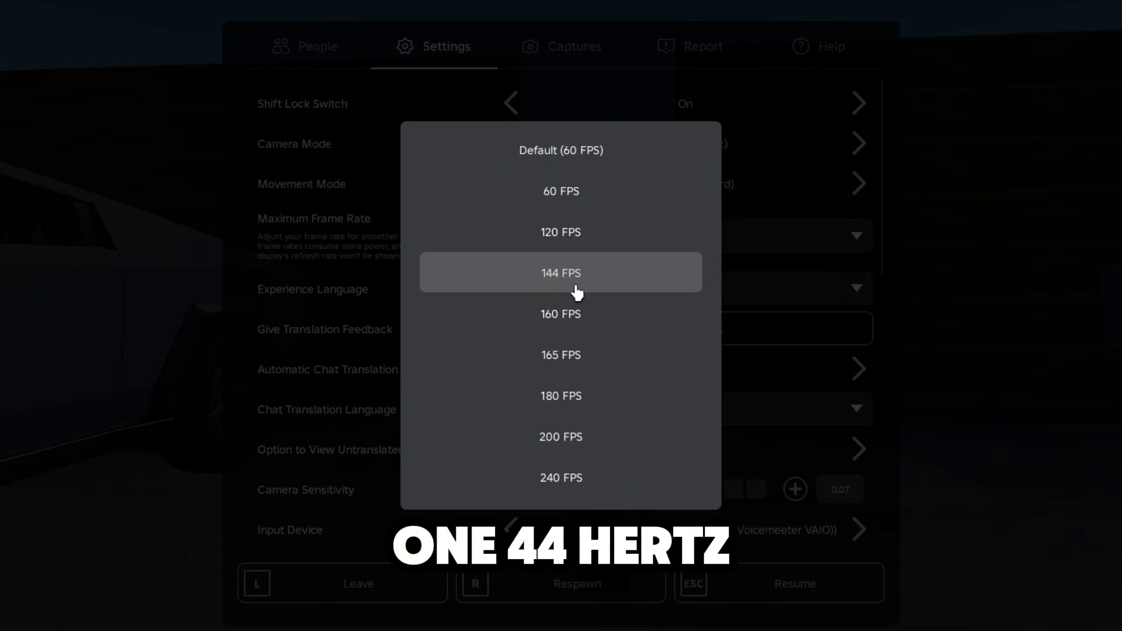
{"action": "mouse_move", "coordinate": [640, 328]}
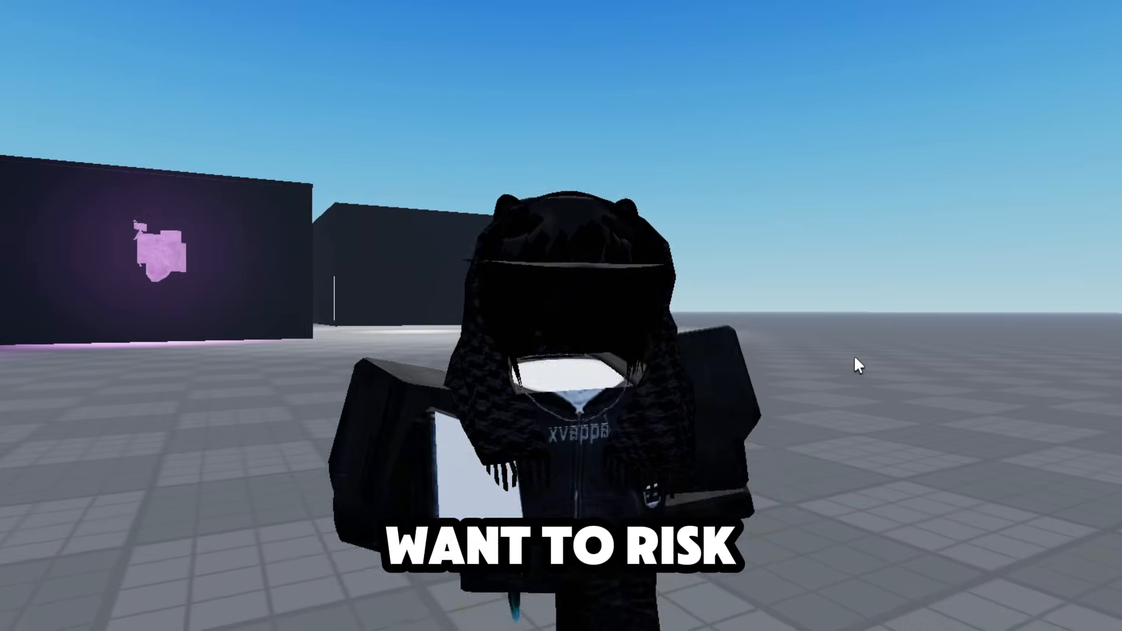
{"action": "key", "text": "Escape"}
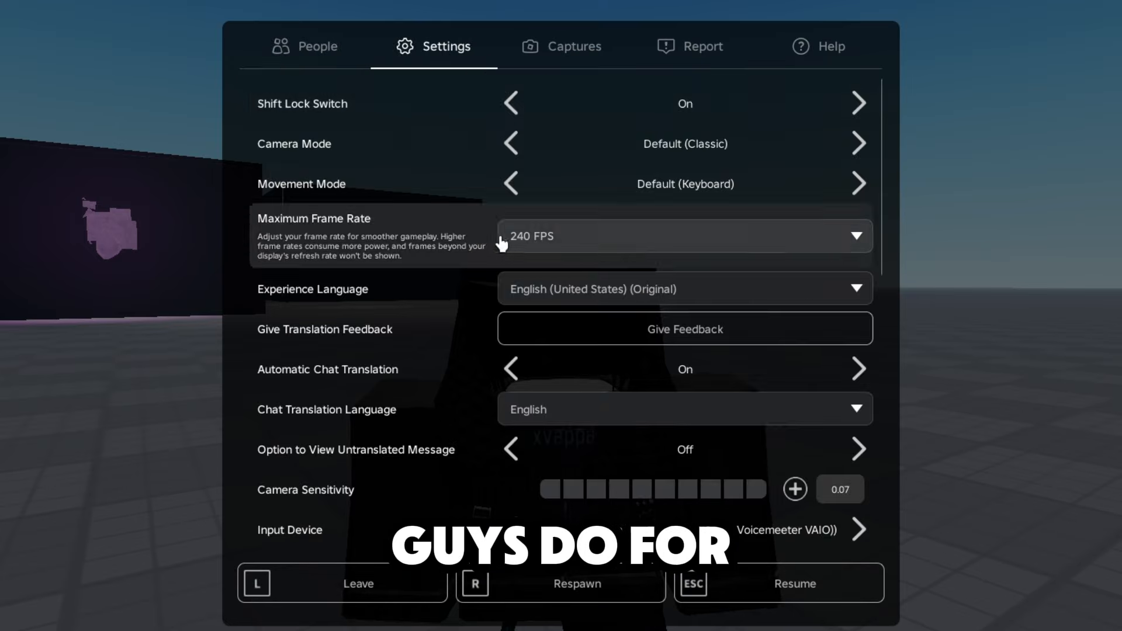
Dismiss the Roblox frame rate dropdown and launch Fishstrap-v3.0.1.0.exe from search
{"action": "left_click", "coordinate": [685, 236]}
{"action": "type", "text": "fishstrap"}
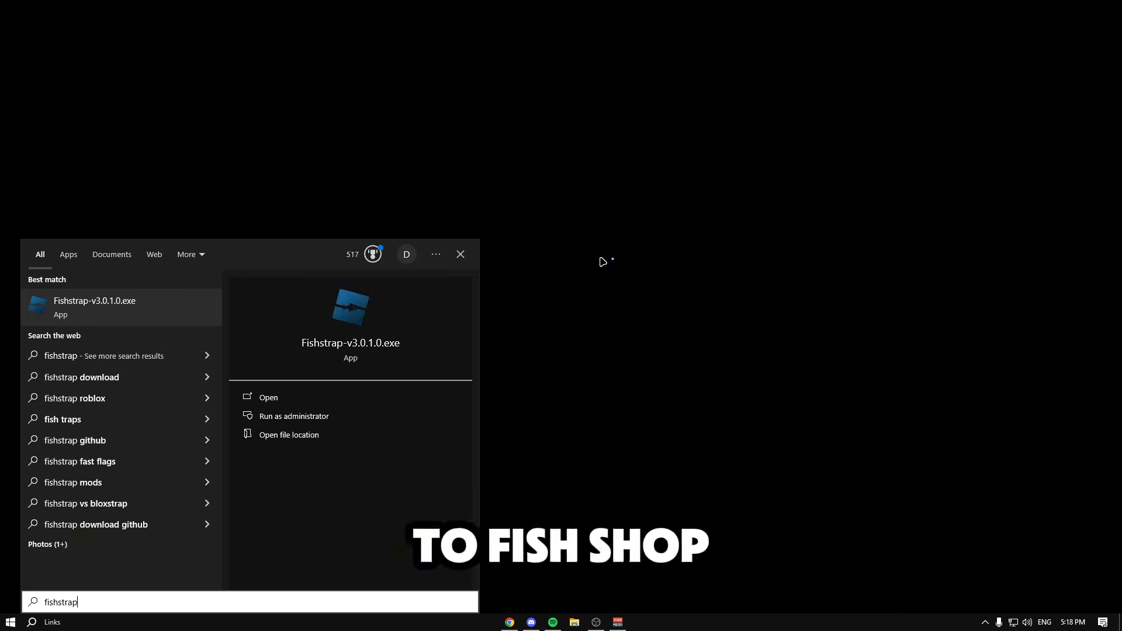
{"action": "left_click", "coordinate": [268, 397]}
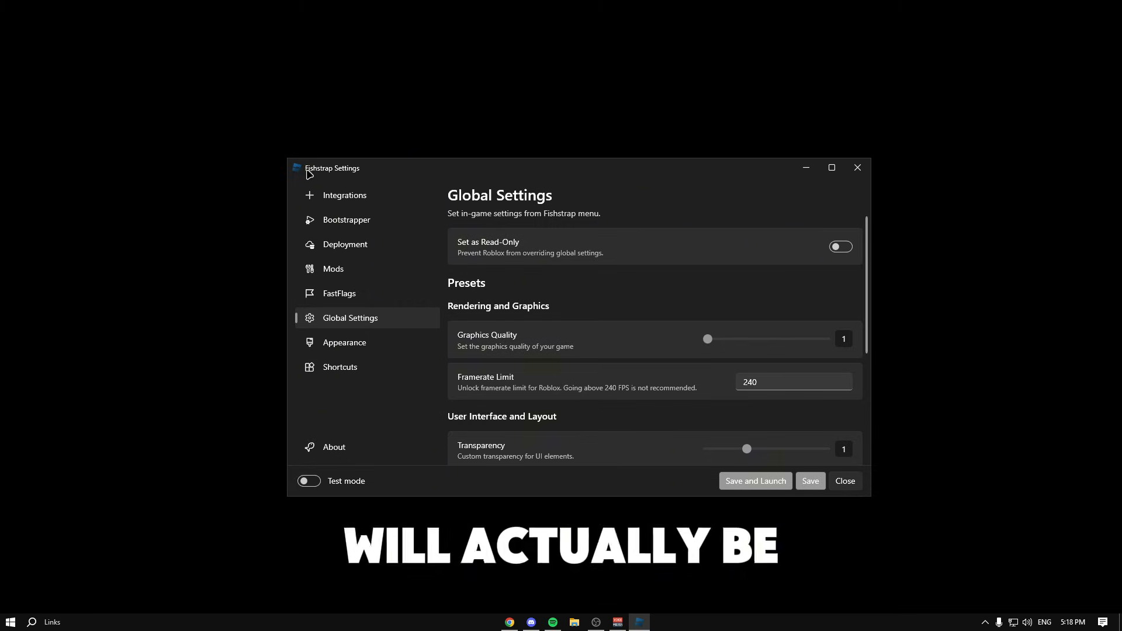
{"action": "mouse_move", "coordinate": [385, 174]}
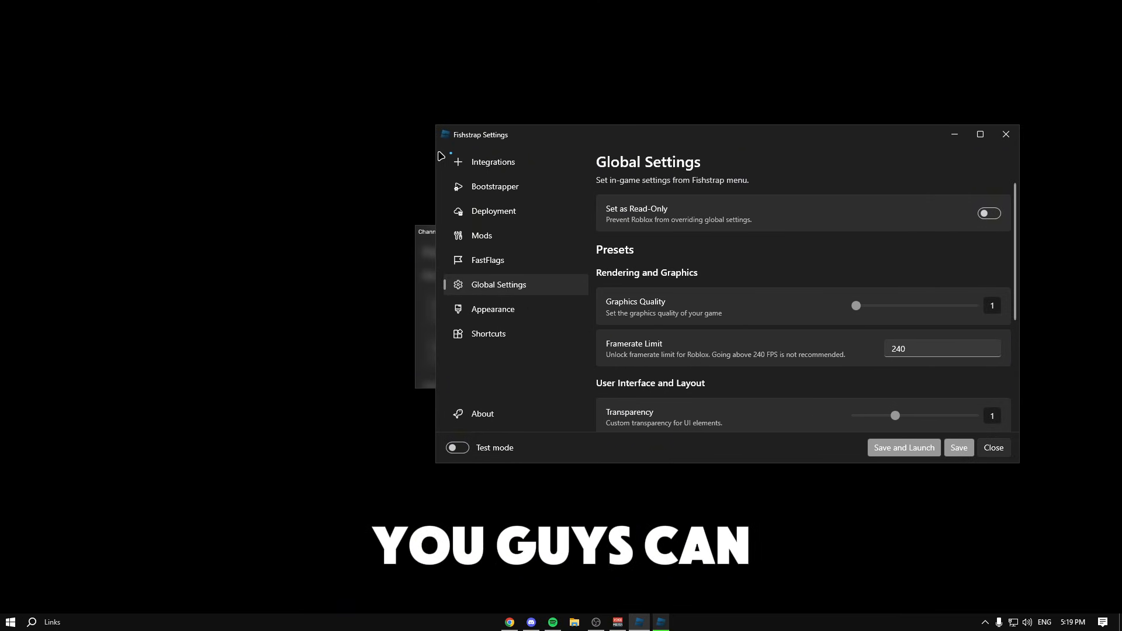
Briefly view Fishstrap's FastFlags page, then close the settings window
{"action": "left_click", "coordinate": [489, 260]}
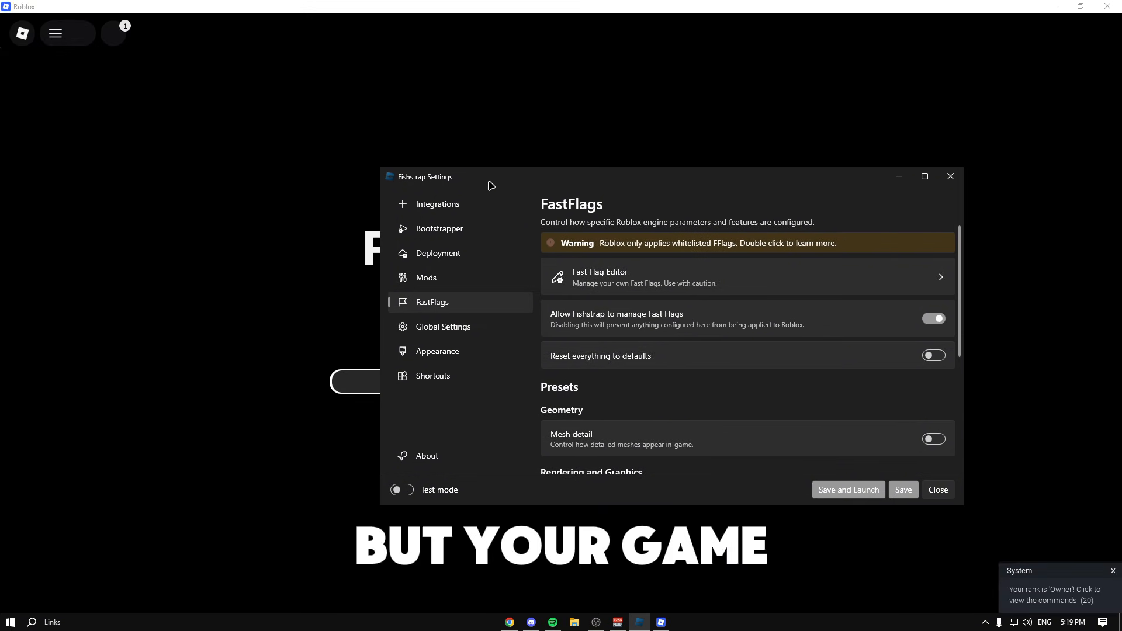
{"action": "left_click", "coordinate": [847, 489]}
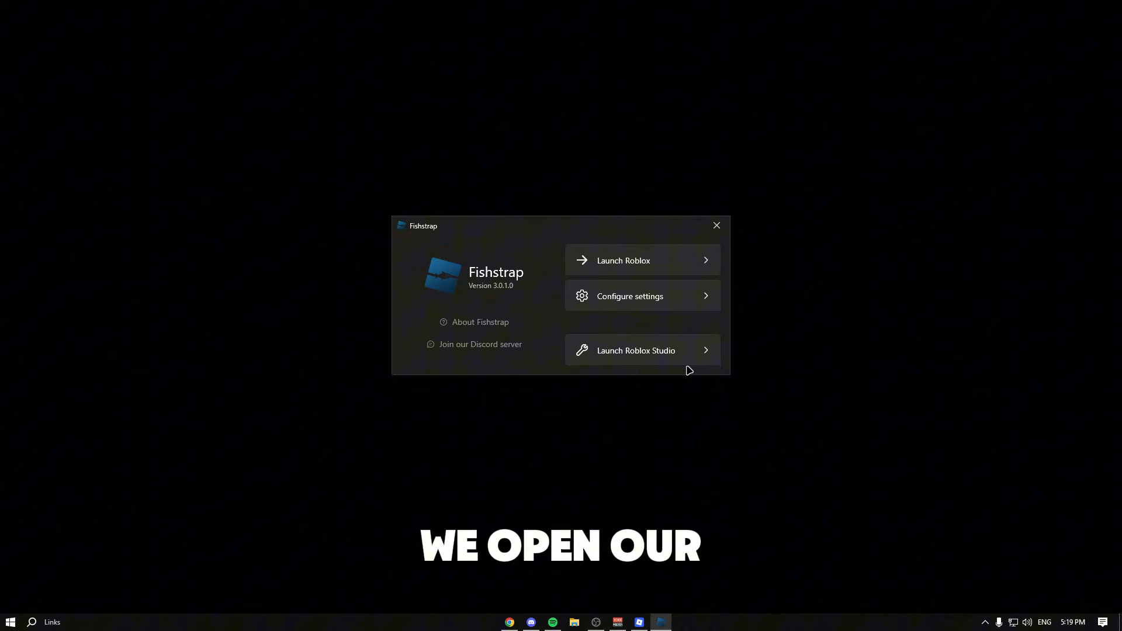
Open Fishstrap's Global Settings and retype the Framerate Limit from 240 to 1000
{"action": "left_click", "coordinate": [715, 225]}
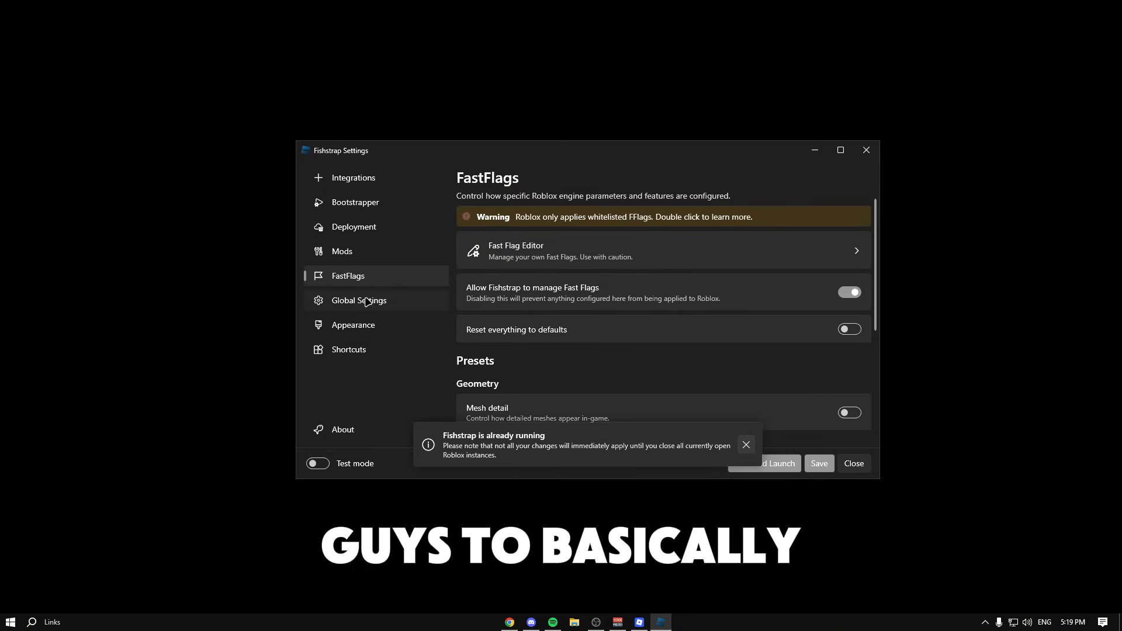
{"action": "left_click", "coordinate": [360, 300]}
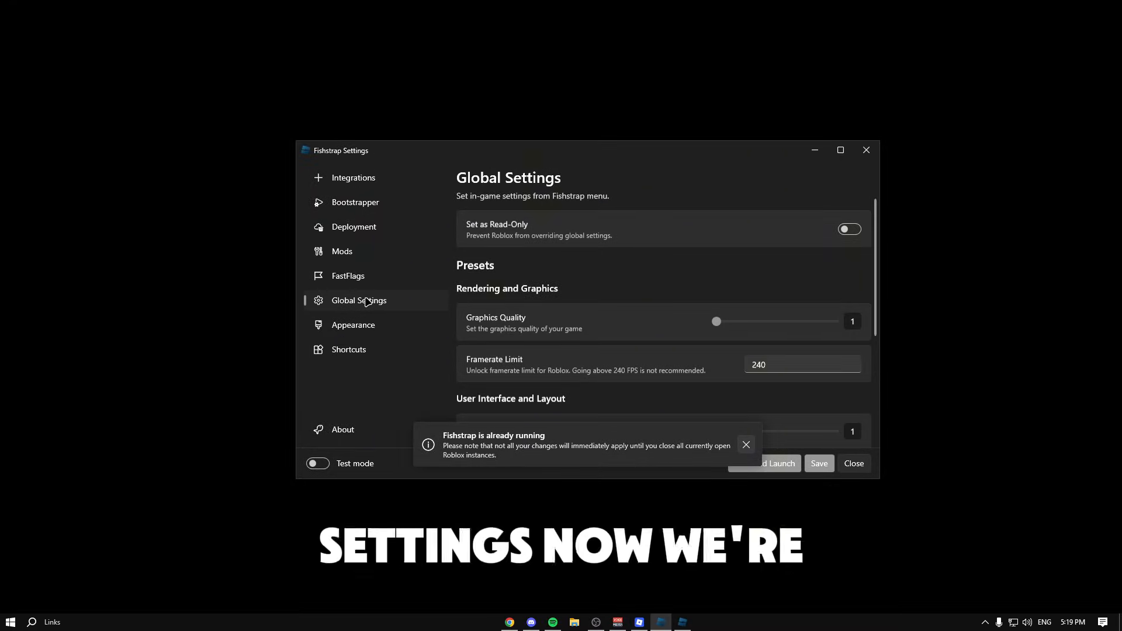
{"action": "scroll", "scroll_direction": "down", "scroll_amount": 3}
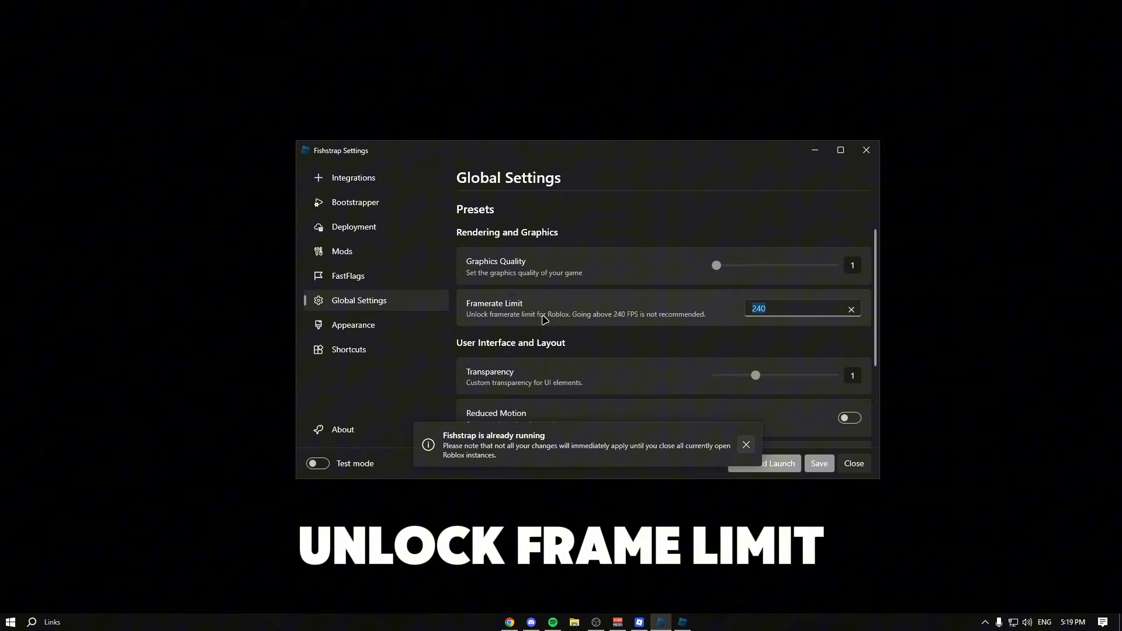
{"action": "left_click", "coordinate": [745, 444]}
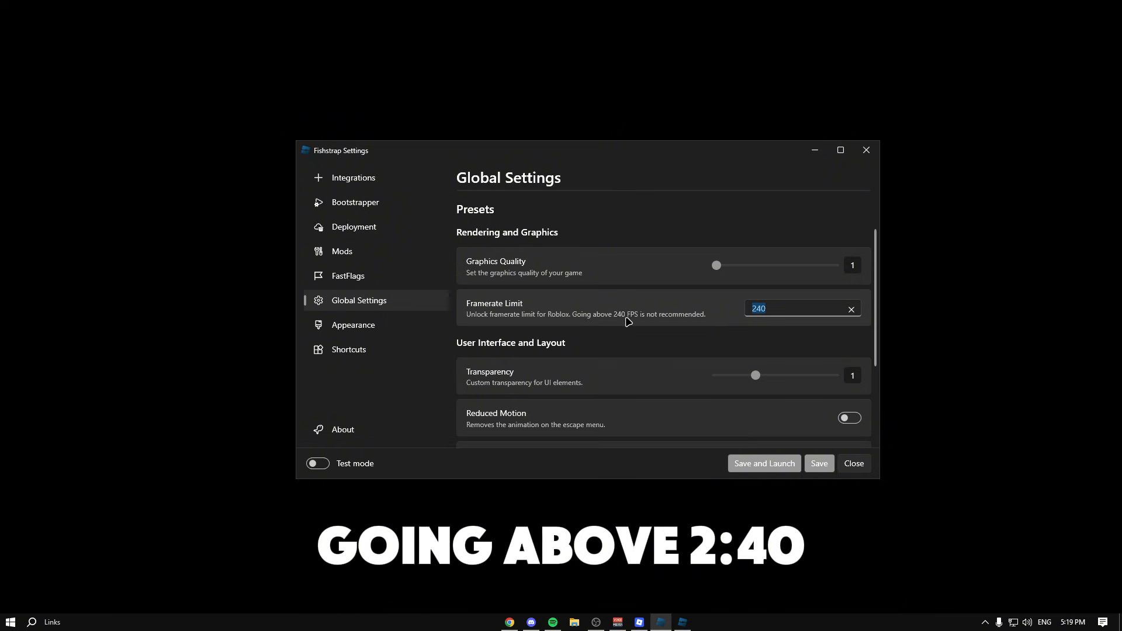
{"action": "mouse_move", "coordinate": [732, 312]}
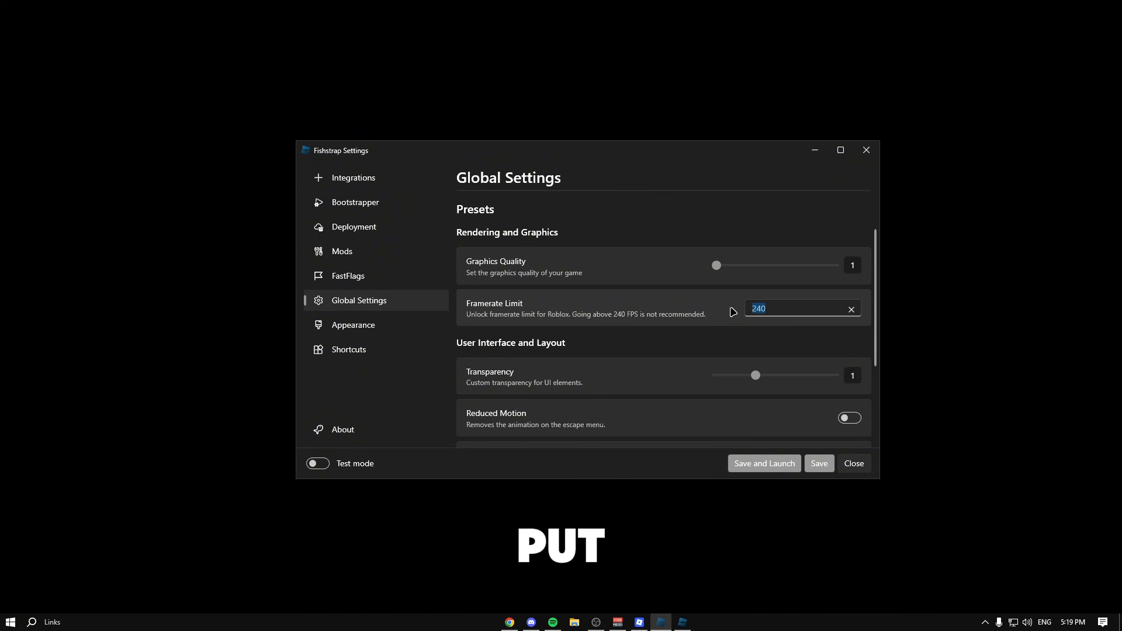
{"action": "type", "text": "9999"}
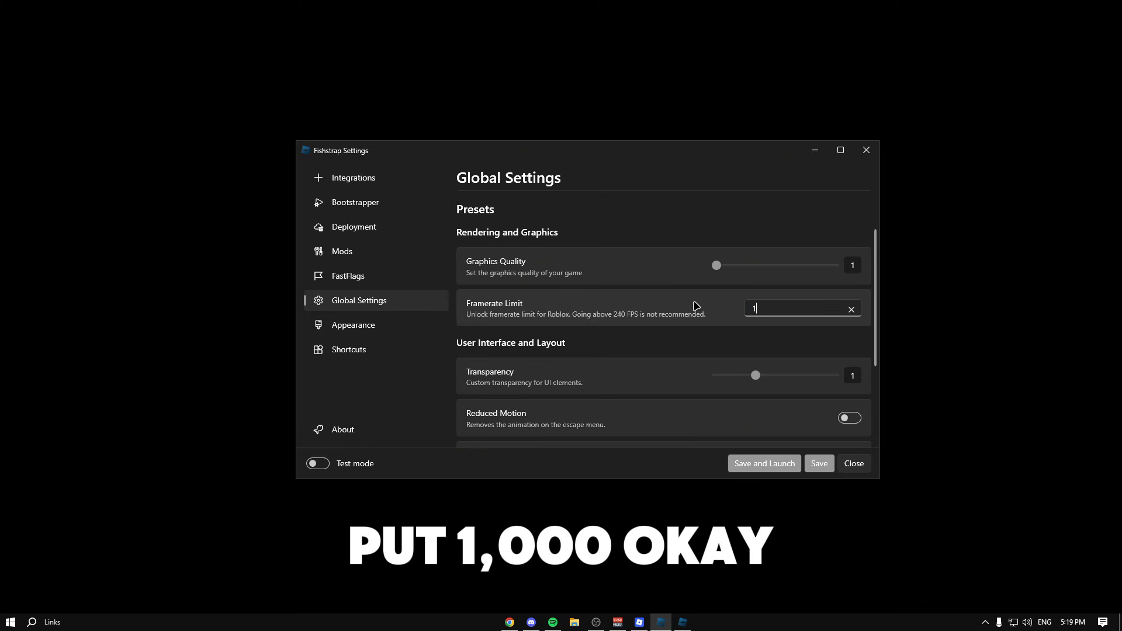
{"action": "type", "text": "000"}
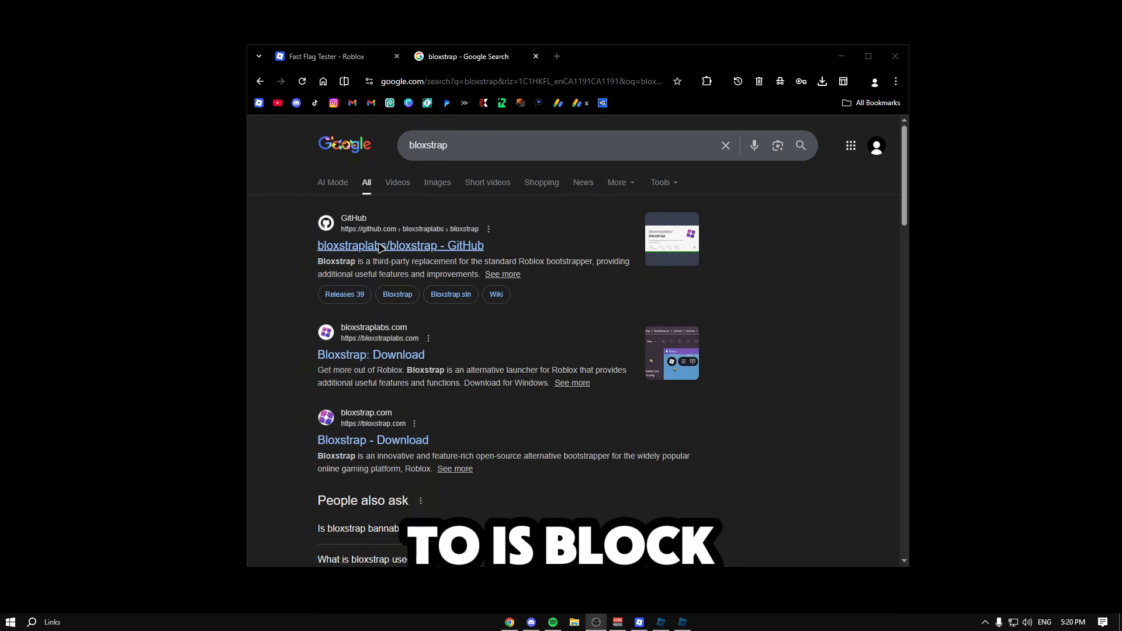
Open the bloxstraplabs/bloxstrap GitHub result and scroll through the repository page
{"action": "left_click", "coordinate": [399, 244]}
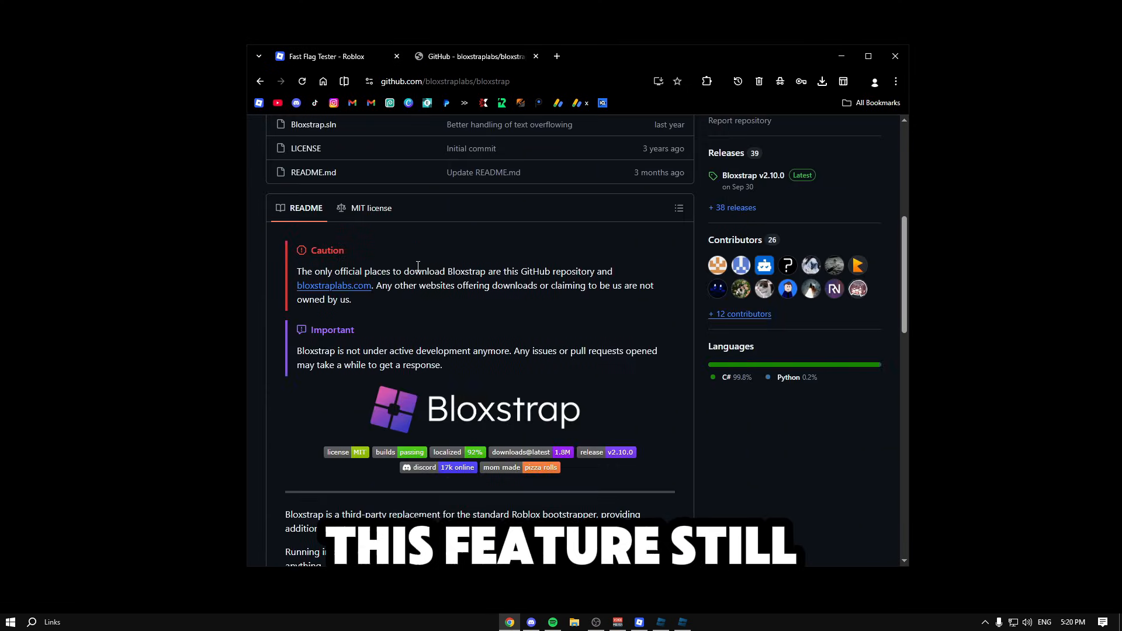
{"action": "scroll", "scroll_direction": "down", "scroll_amount": 3}
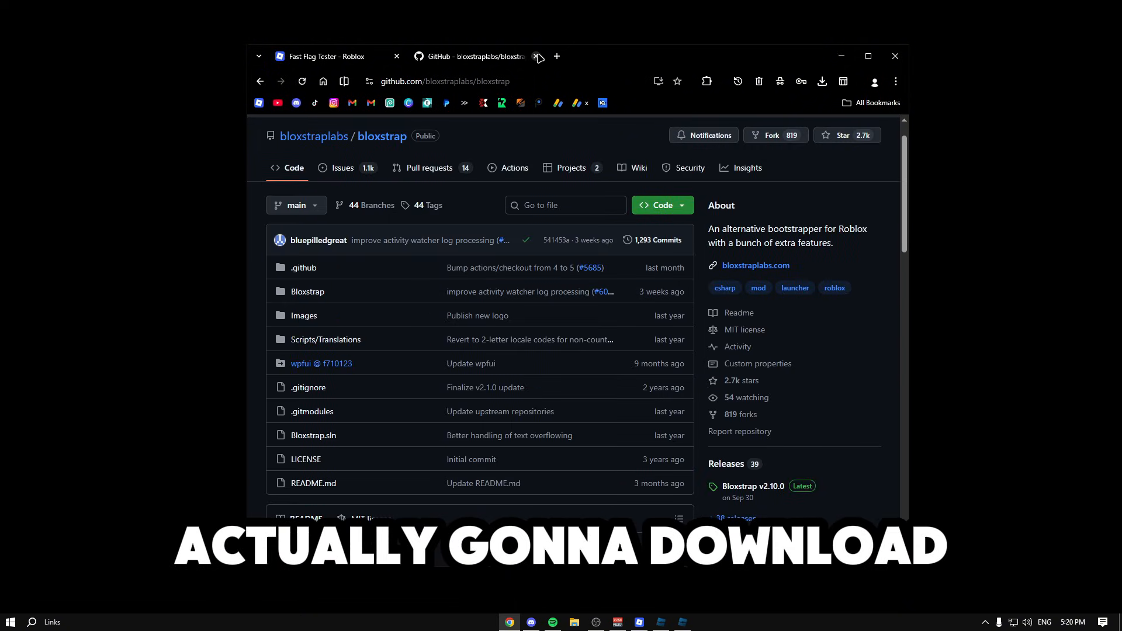
{"action": "left_click", "coordinate": [530, 621]}
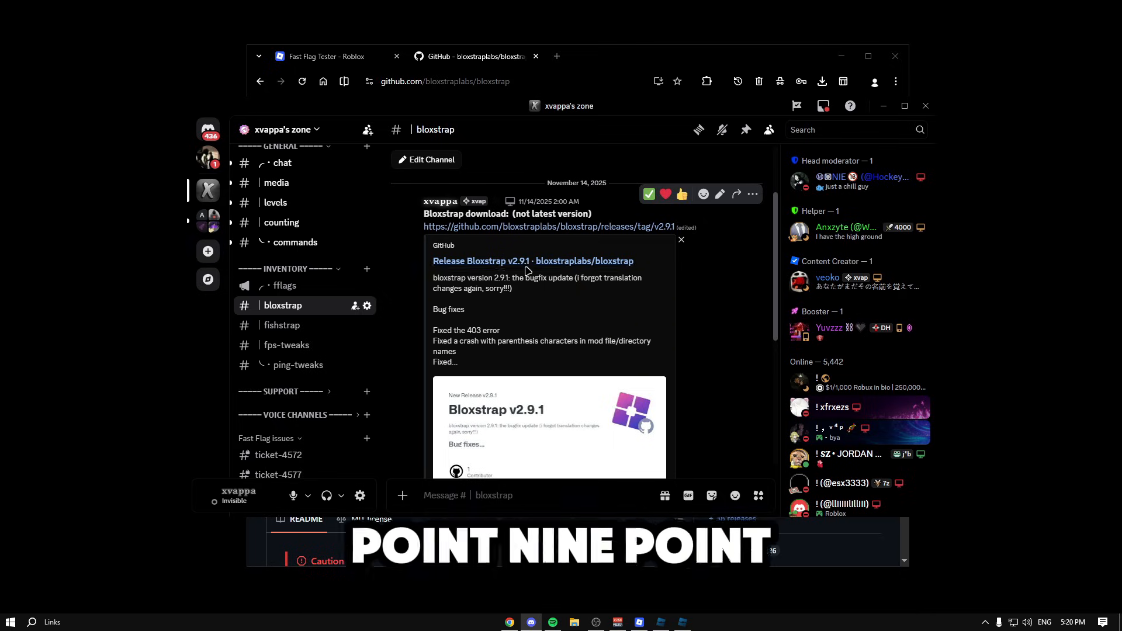
Follow the v2.9.1 GitHub release link from the #bloxstrap Discord download post
{"action": "scroll", "scroll_direction": "down", "scroll_amount": 3}
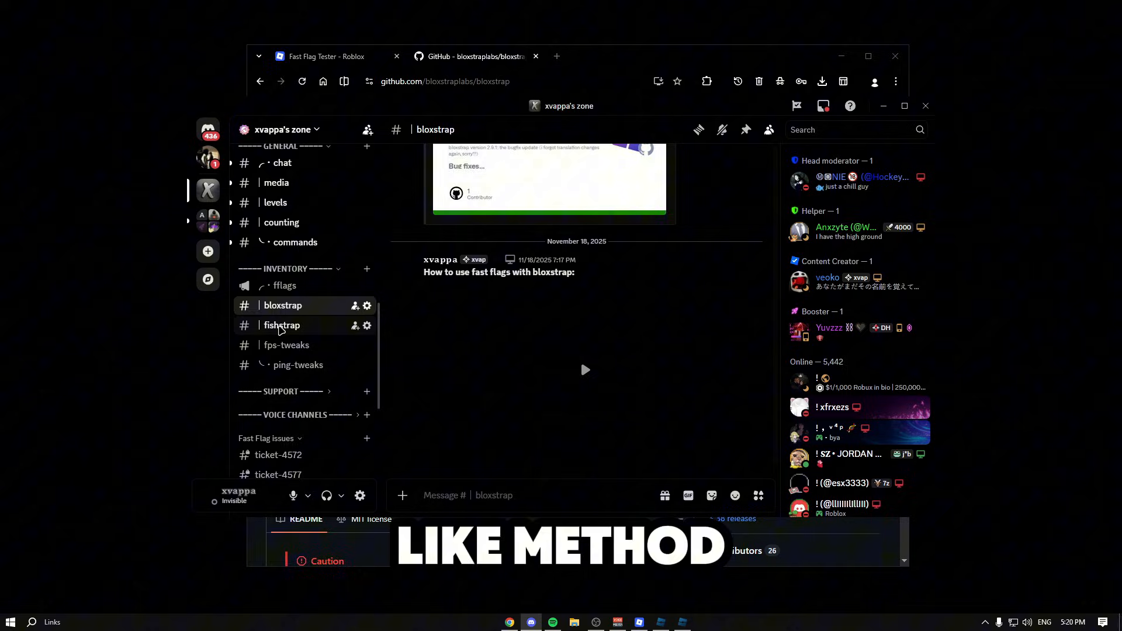
{"action": "scroll", "scroll_direction": "up", "scroll_amount": 3}
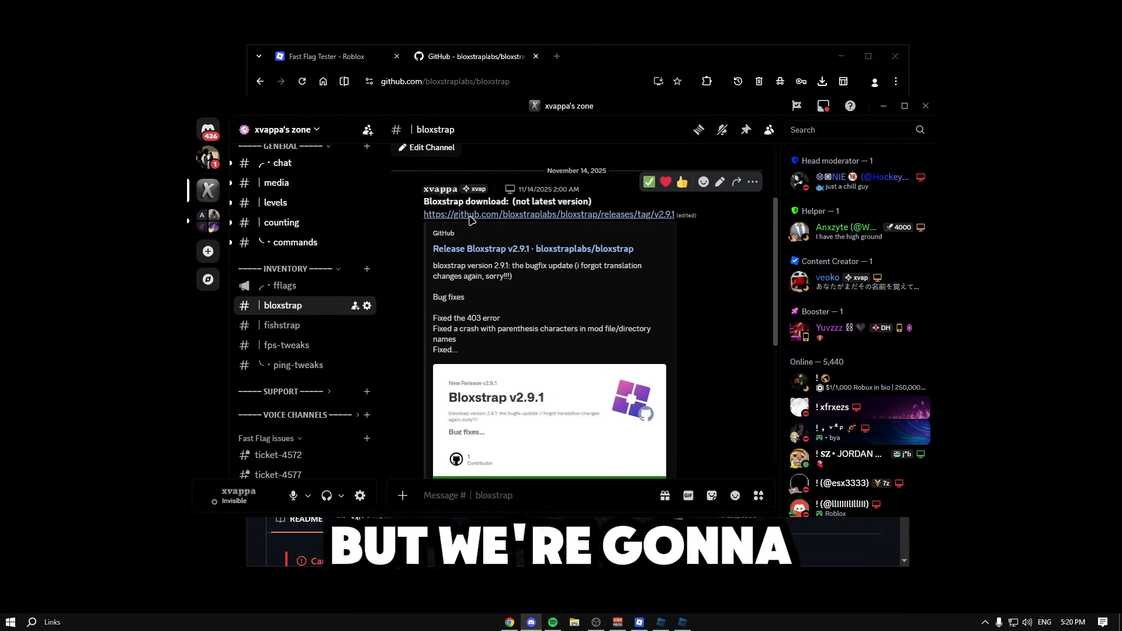
{"action": "left_click", "coordinate": [548, 215]}
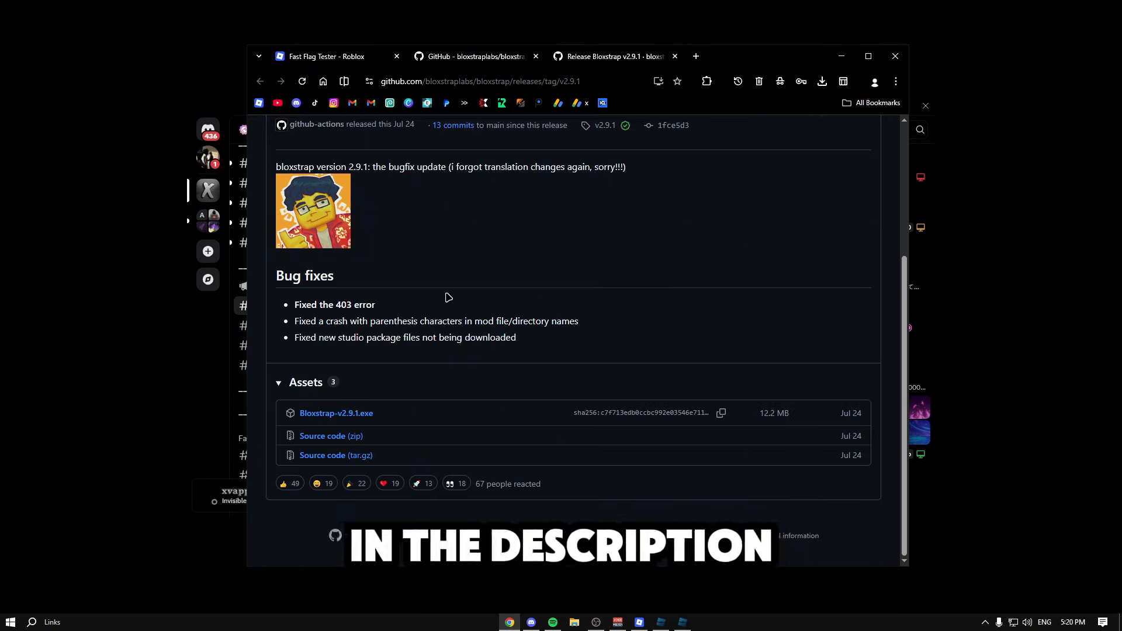
Download and run Bloxstrap-v2.9.1.exe from the release assets
{"action": "left_click", "coordinate": [822, 81]}
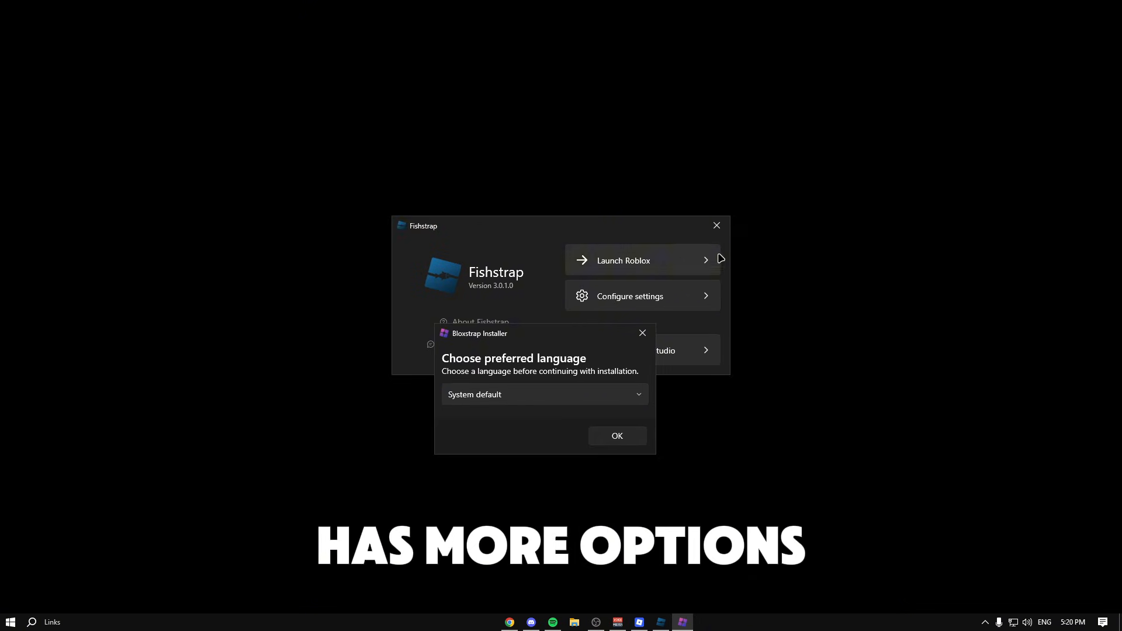
Install Bloxstrap 2.9.1 with default language and options, then configure its settings
{"action": "left_click", "coordinate": [615, 436]}
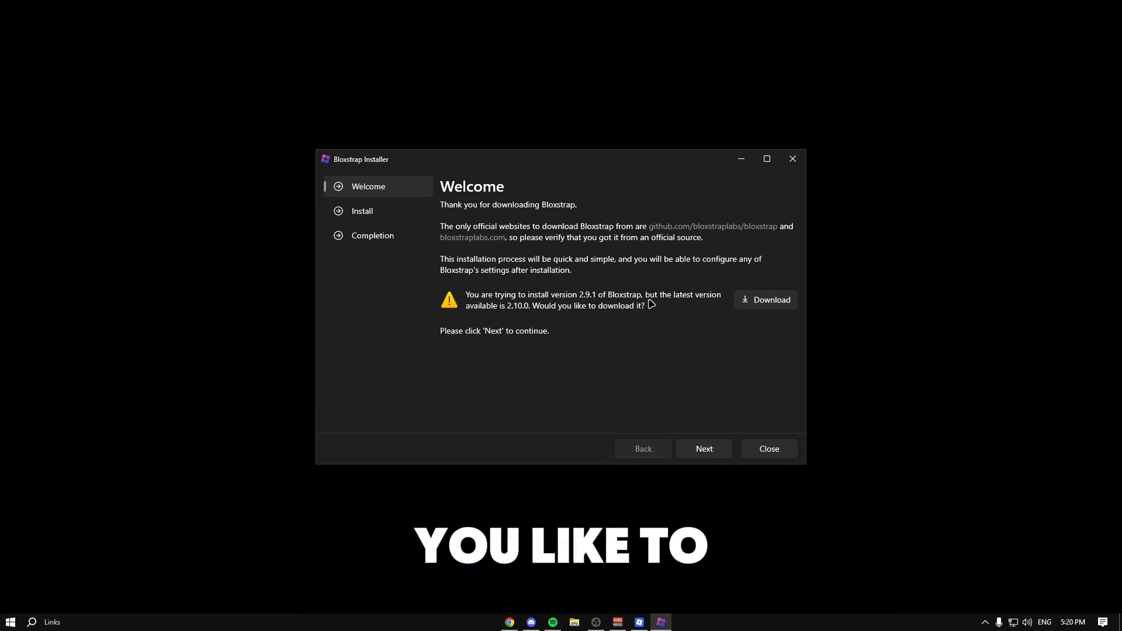
{"action": "left_click", "coordinate": [703, 448]}
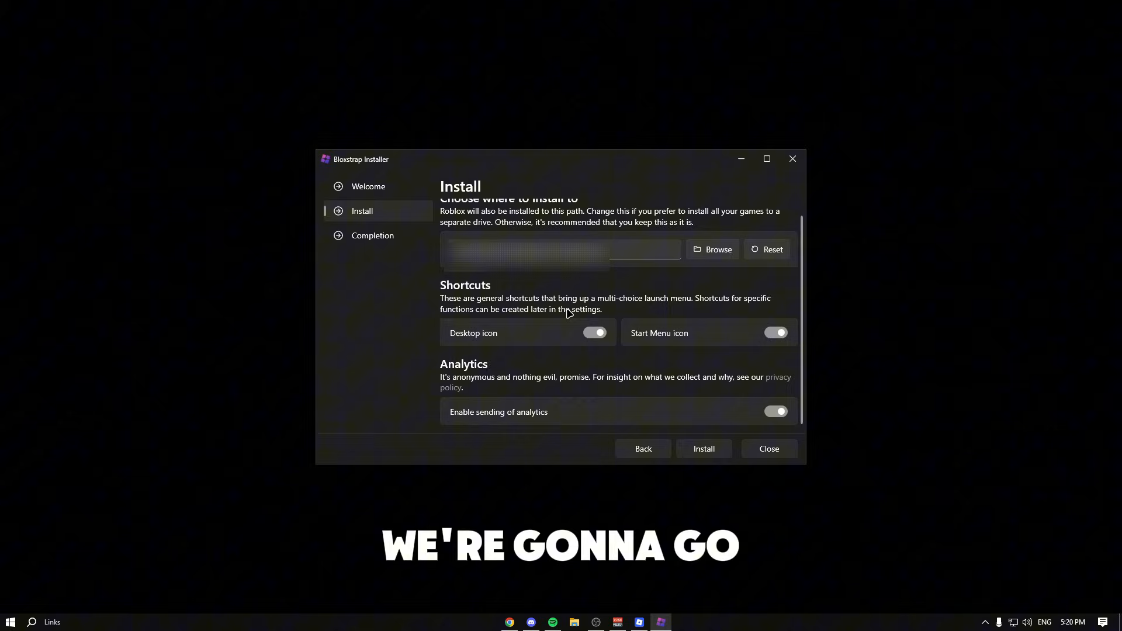
{"action": "left_click", "coordinate": [703, 449]}
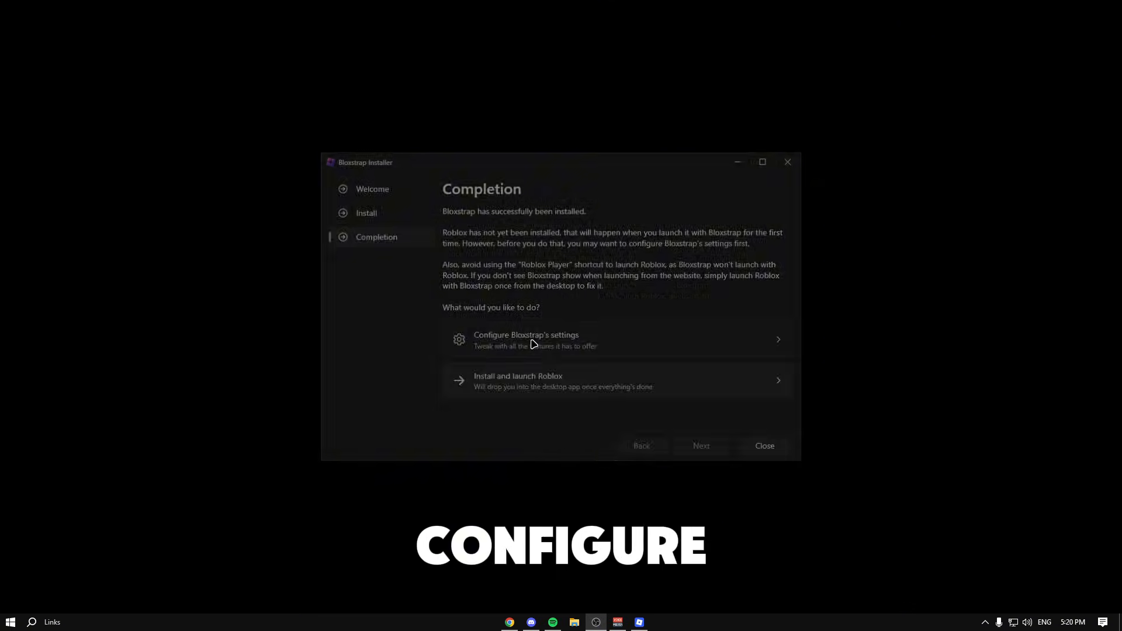
{"action": "left_click", "coordinate": [526, 339]}
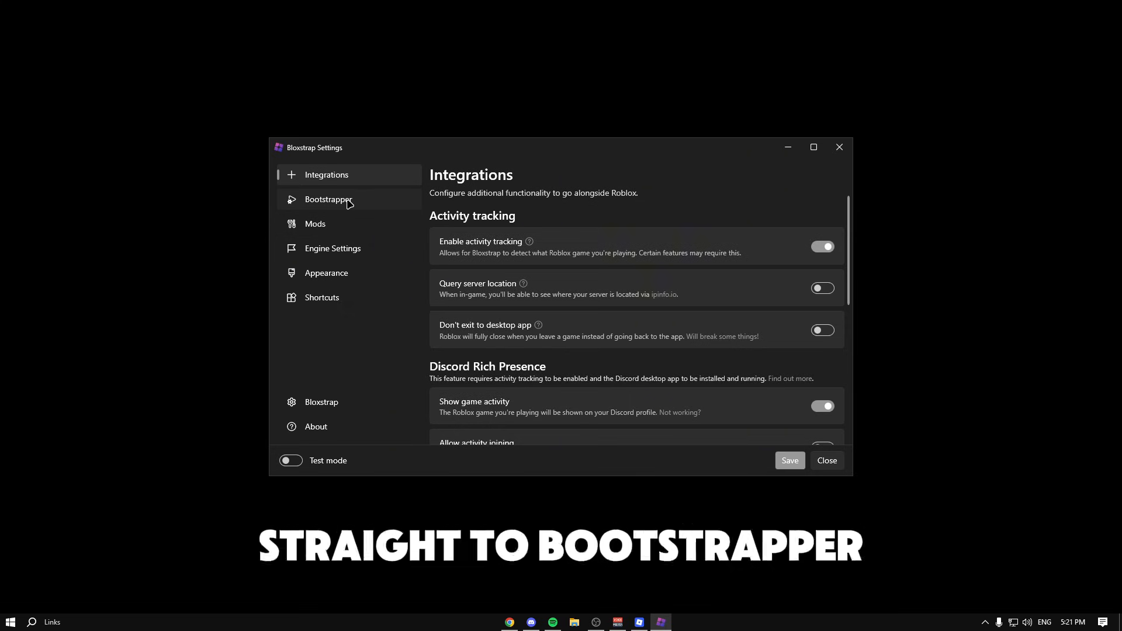
Verify Background updates is off under Bootstrapper, then go to Engine Settings
{"action": "left_click", "coordinate": [328, 199]}
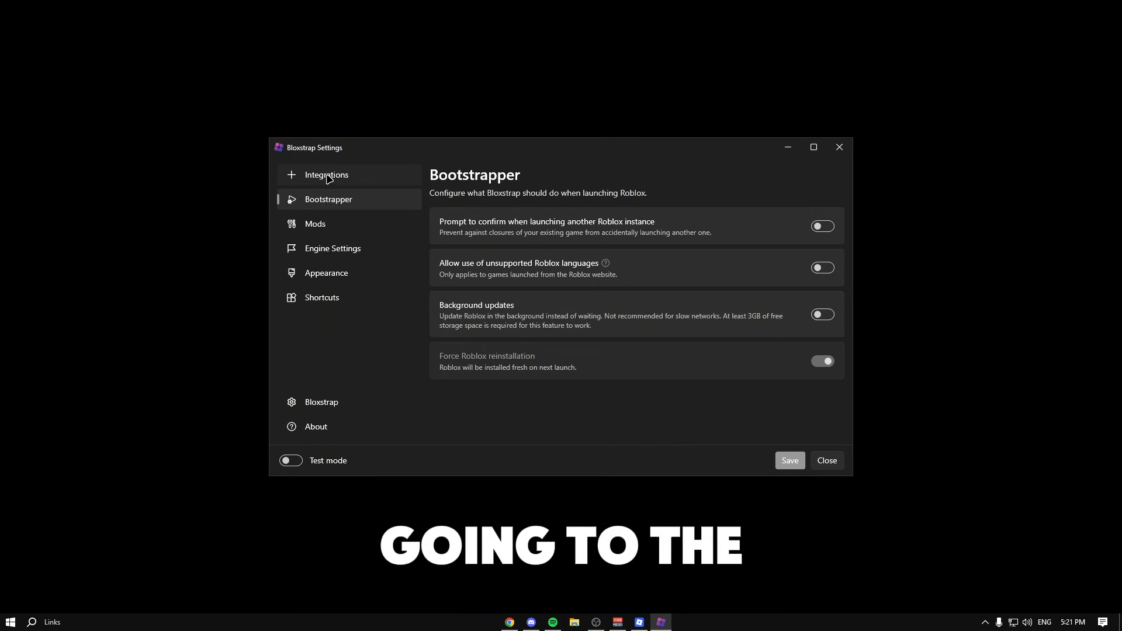
{"action": "left_click", "coordinate": [326, 175]}
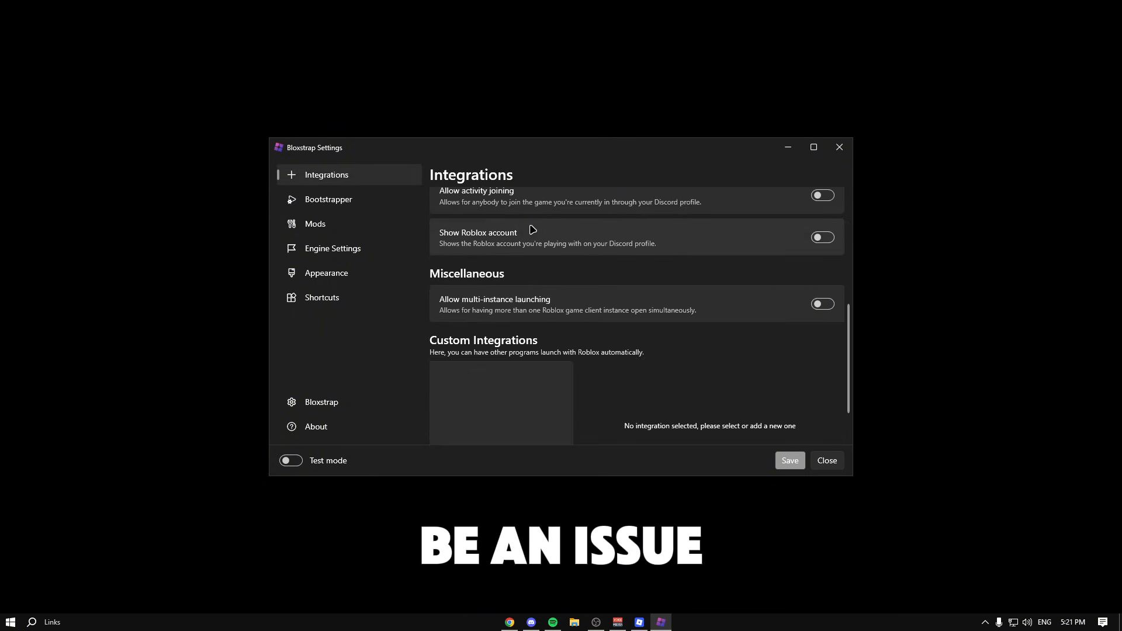
{"action": "scroll", "scroll_direction": "up", "scroll_amount": 3}
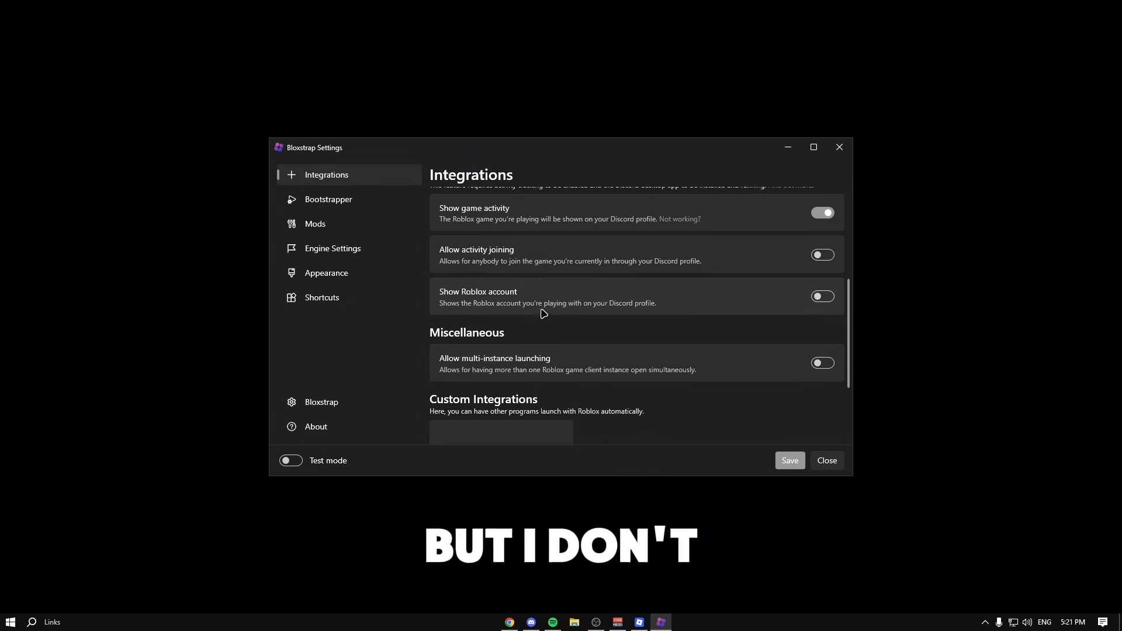
{"action": "scroll", "scroll_direction": "up", "scroll_amount": 3}
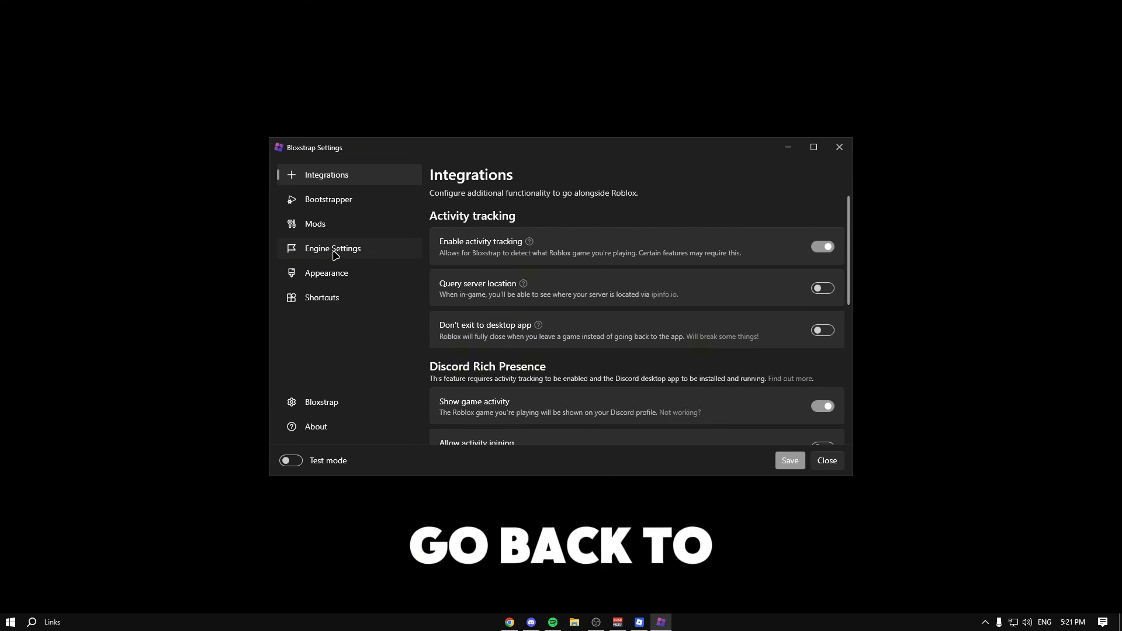
{"action": "left_click", "coordinate": [333, 248]}
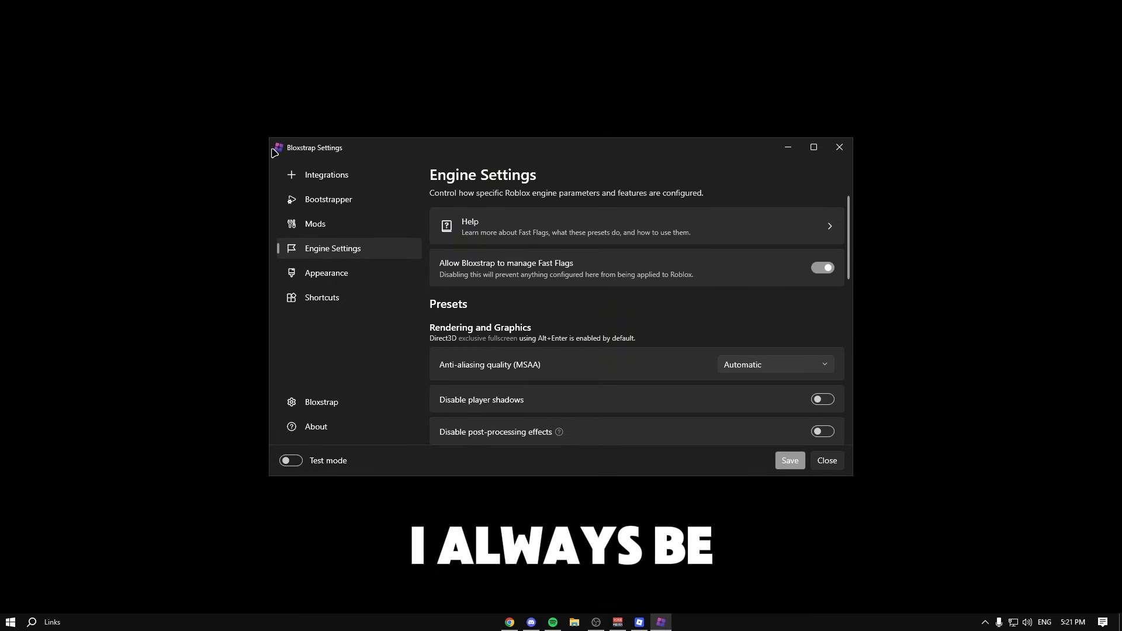
Enter 1000 in the Engine Settings Framerate limit box
{"action": "scroll", "scroll_direction": "down", "scroll_amount": 3}
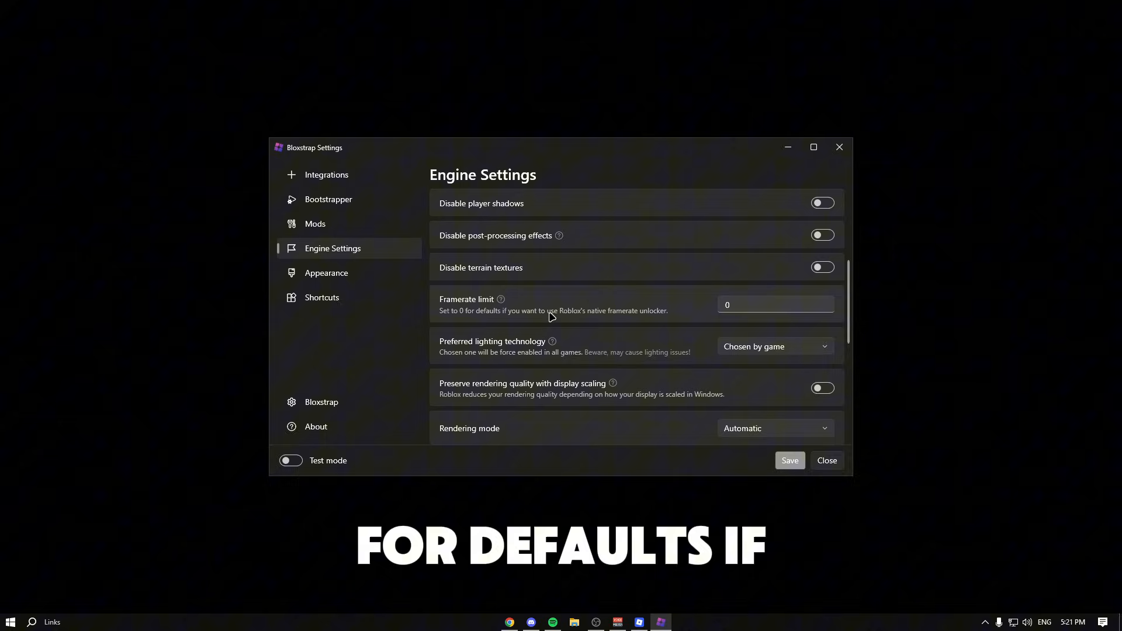
{"action": "left_click", "coordinate": [772, 305]}
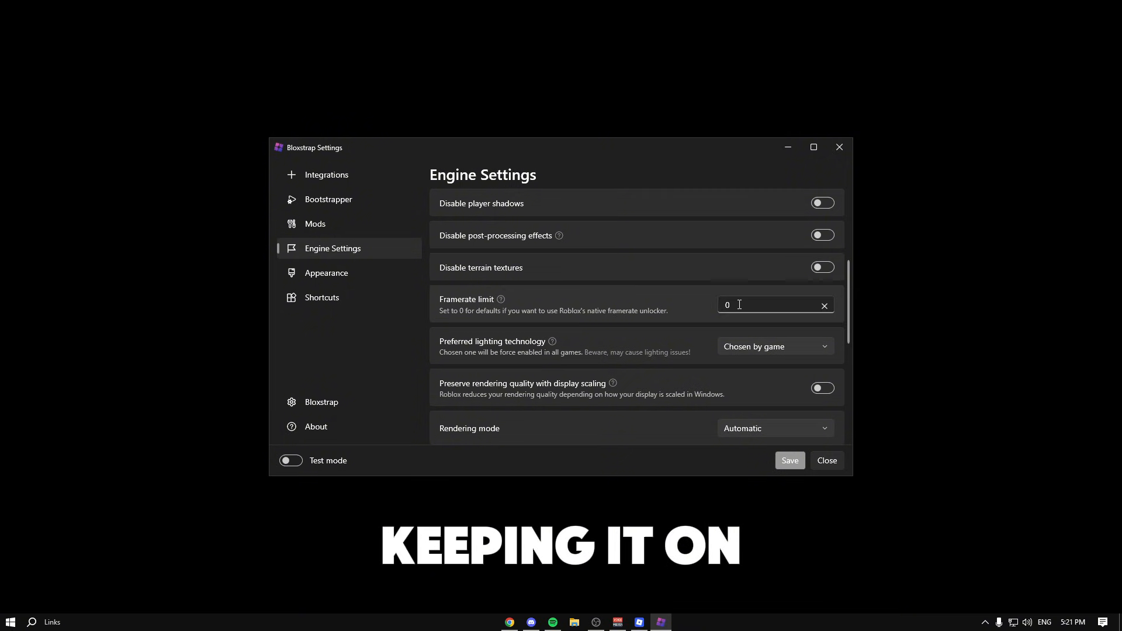
{"action": "mouse_move", "coordinate": [558, 322]}
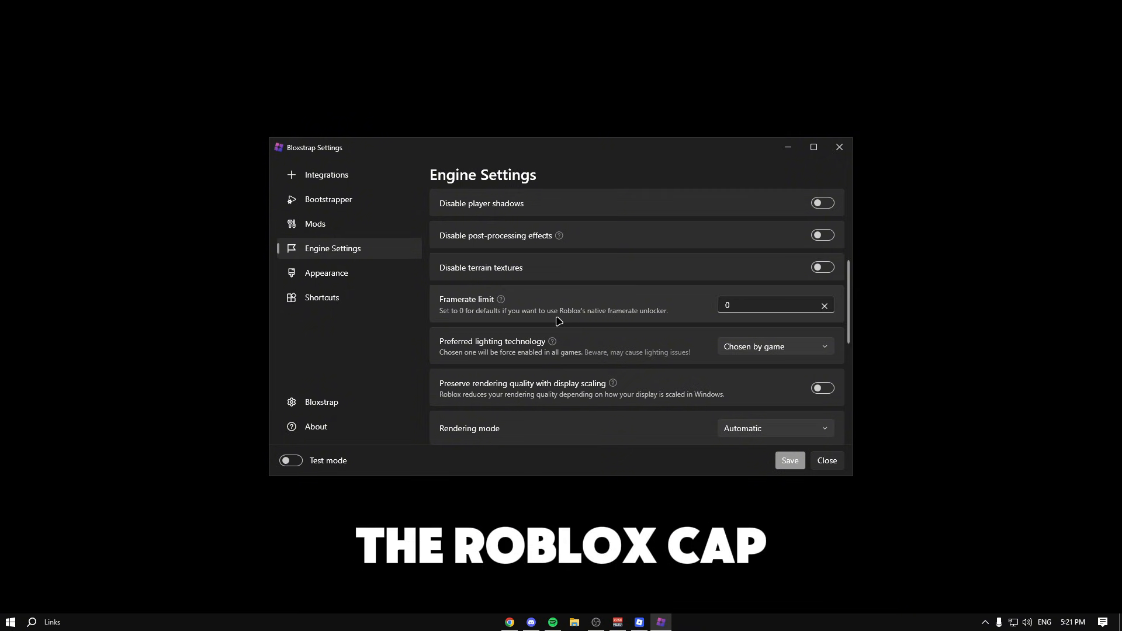
{"action": "type", "text": "1000"}
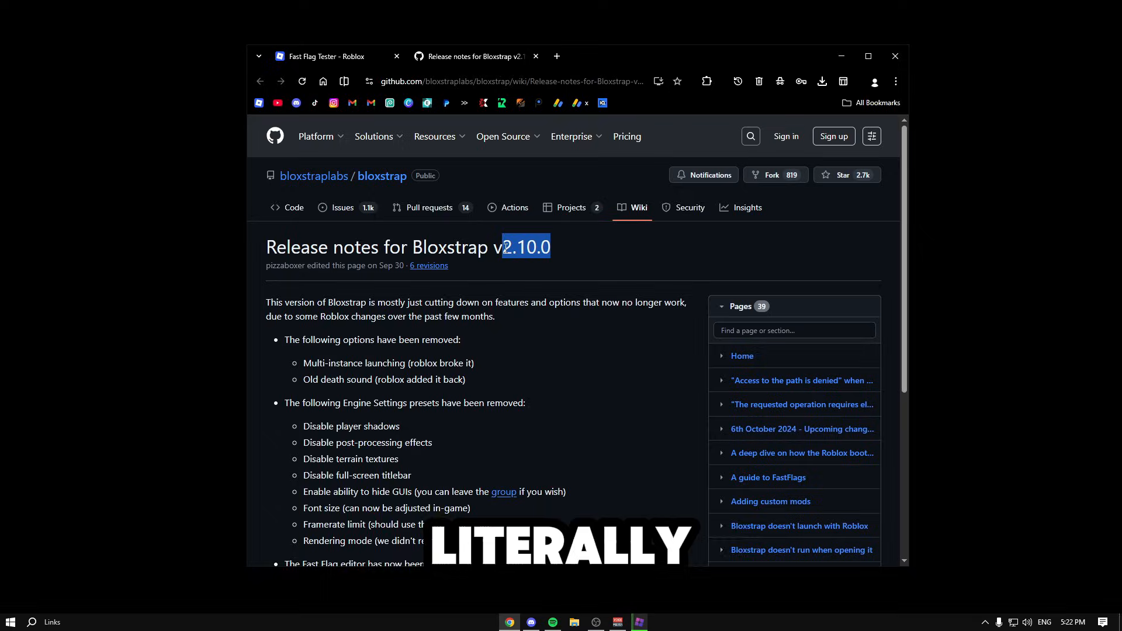
Scroll the Bloxstrap v2.10.0 release notes to the removed presets list
{"action": "scroll", "scroll_direction": "down", "scroll_amount": 3}
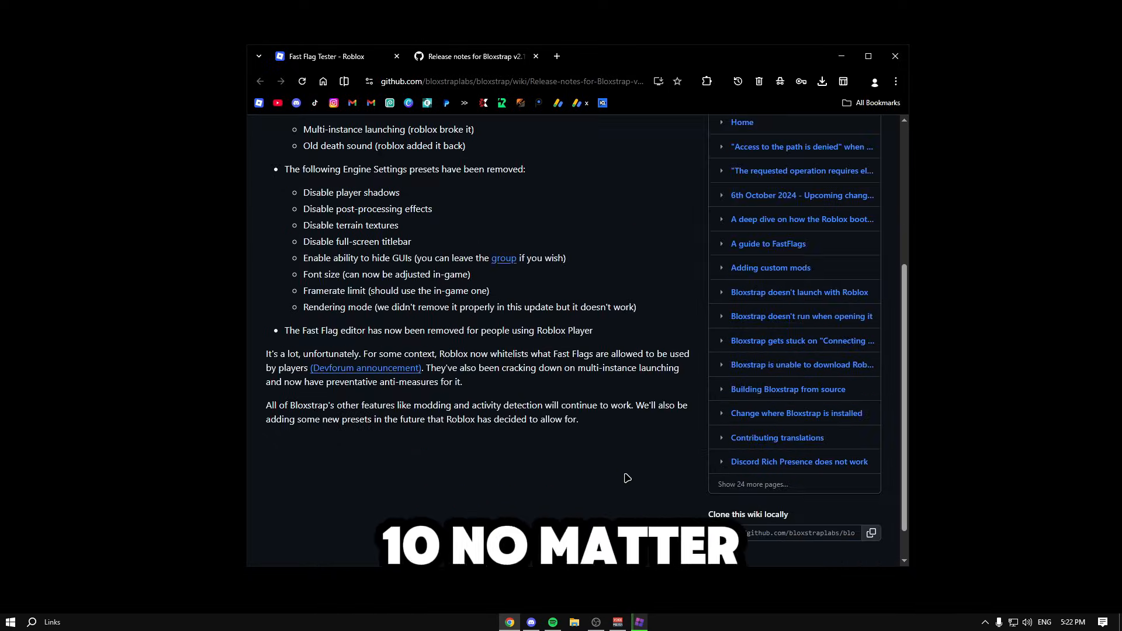